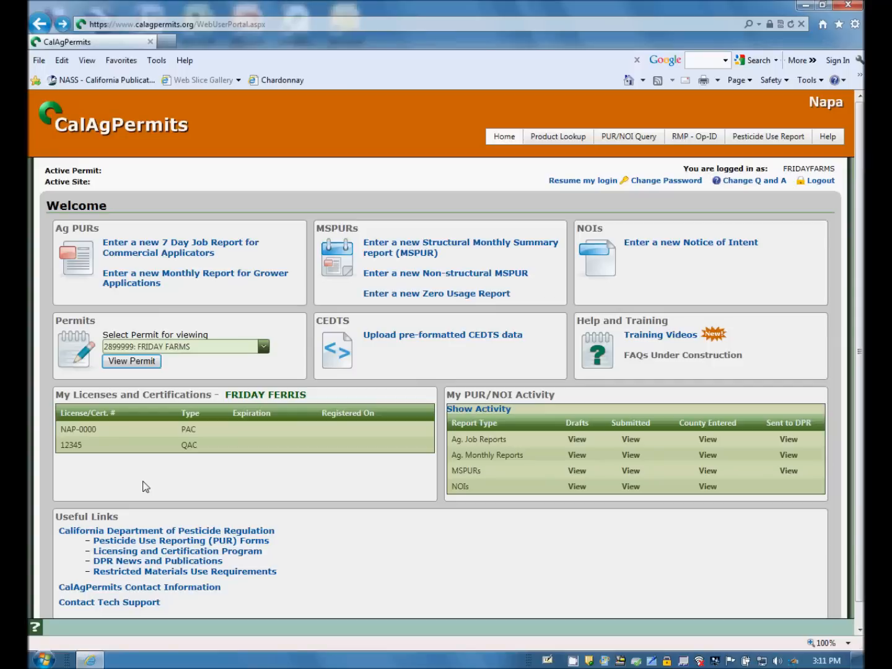
pyautogui.moveTo(128, 5)
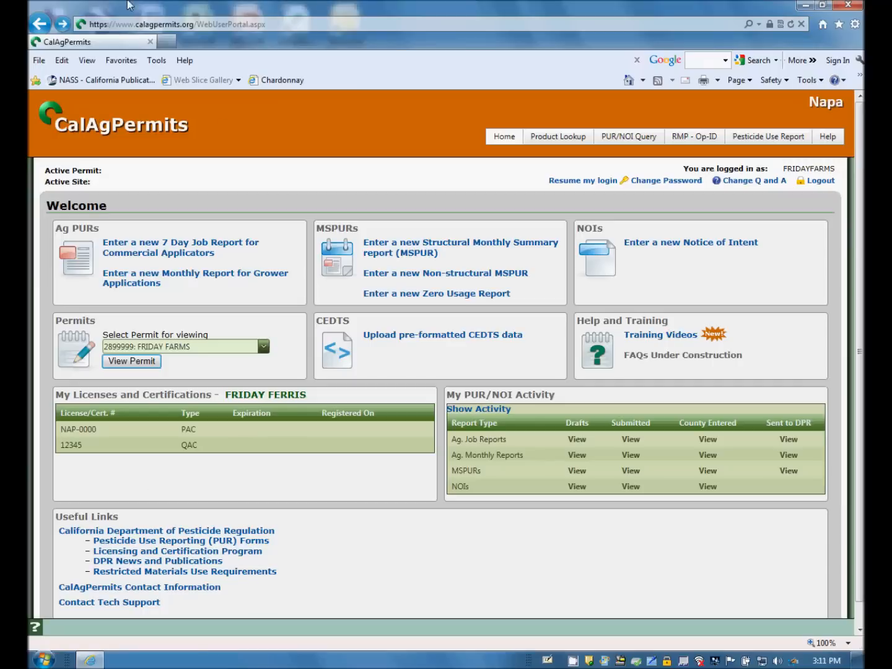
pyautogui.moveTo(143, 147)
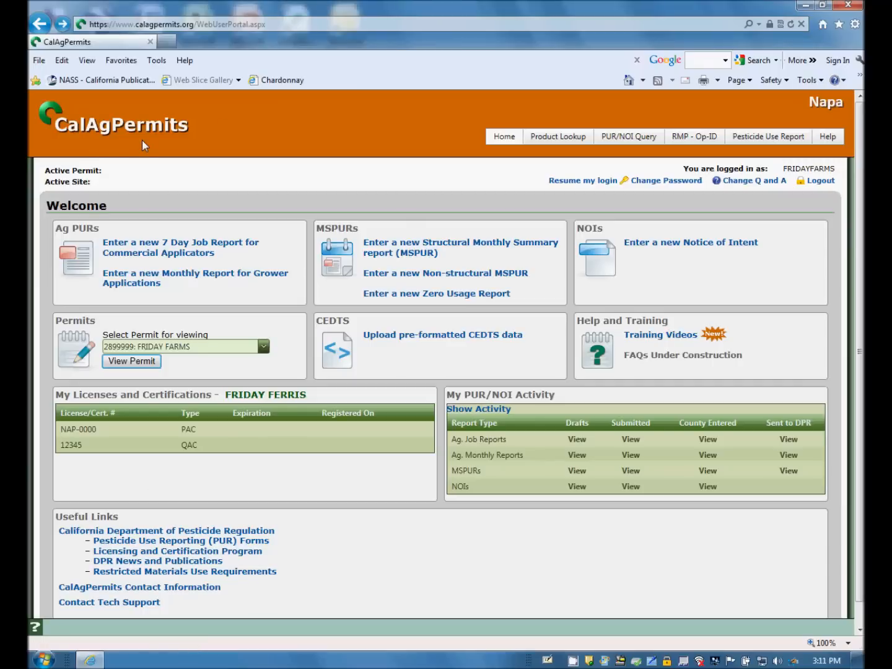
pyautogui.moveTo(171, 149)
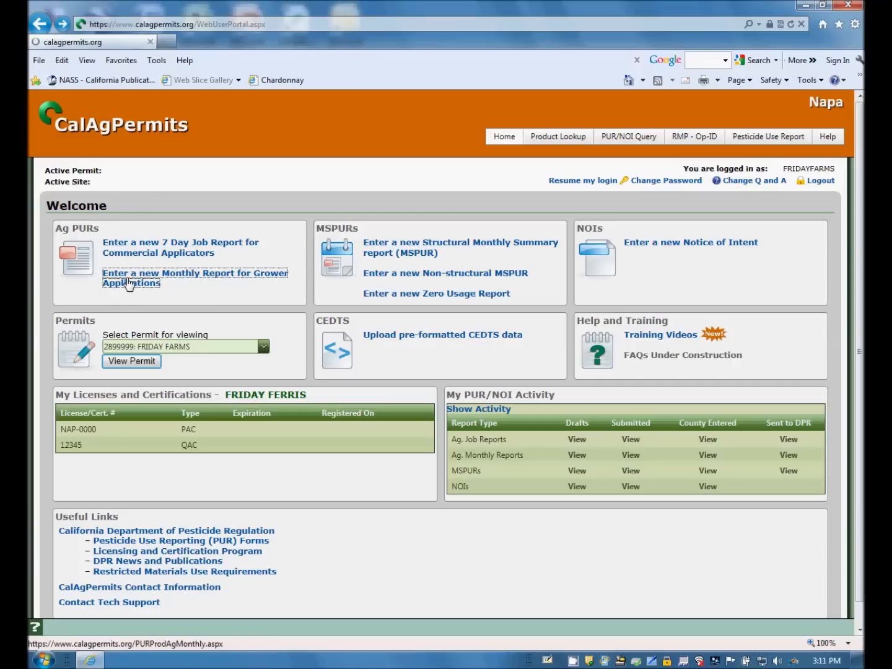
# - Begin a new Monthly Report for Grower Applications and focus the Operator ID/Permit # field
pyautogui.click(194, 278)
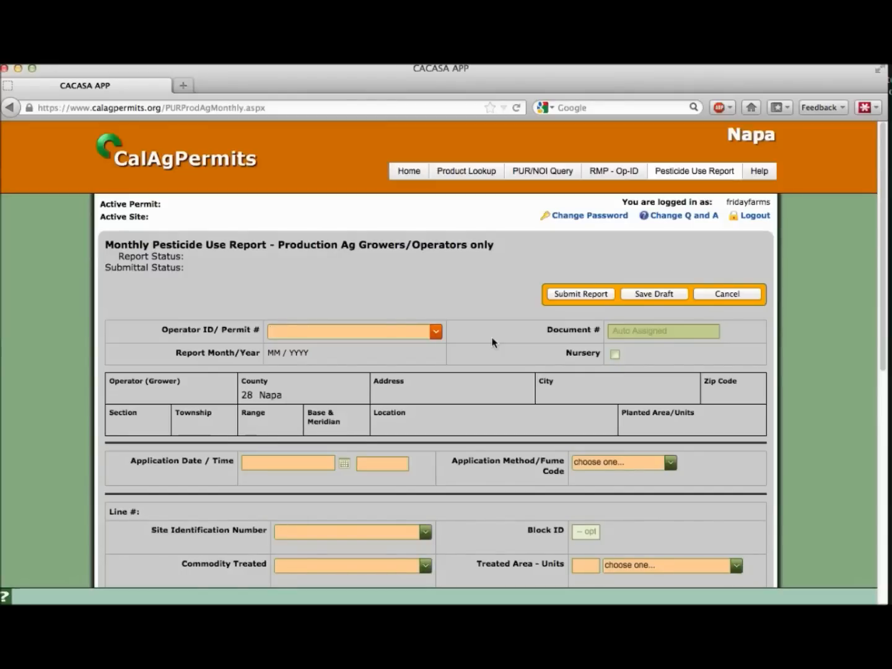
pyautogui.click(347, 331)
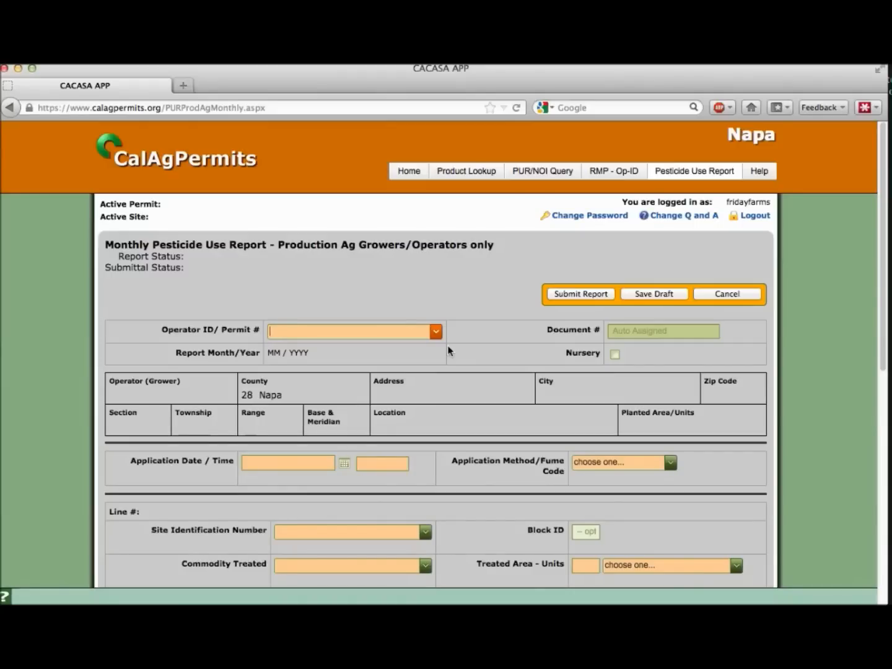
# - Set operator FRIDAY FARM, application date 9/5/2012 at 6:00, and method Ground
pyautogui.write('FRIDAY')
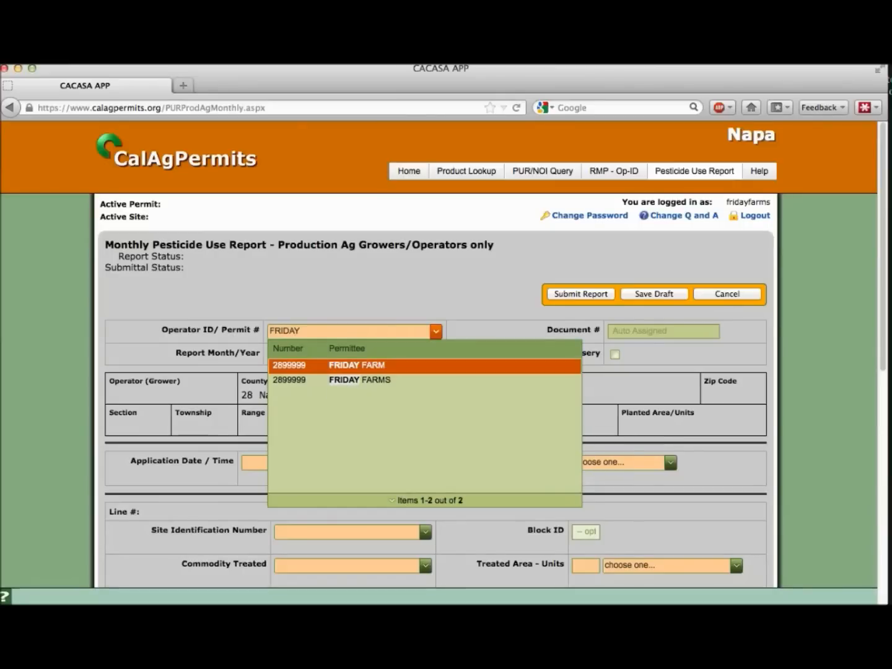
pyautogui.moveTo(386, 380)
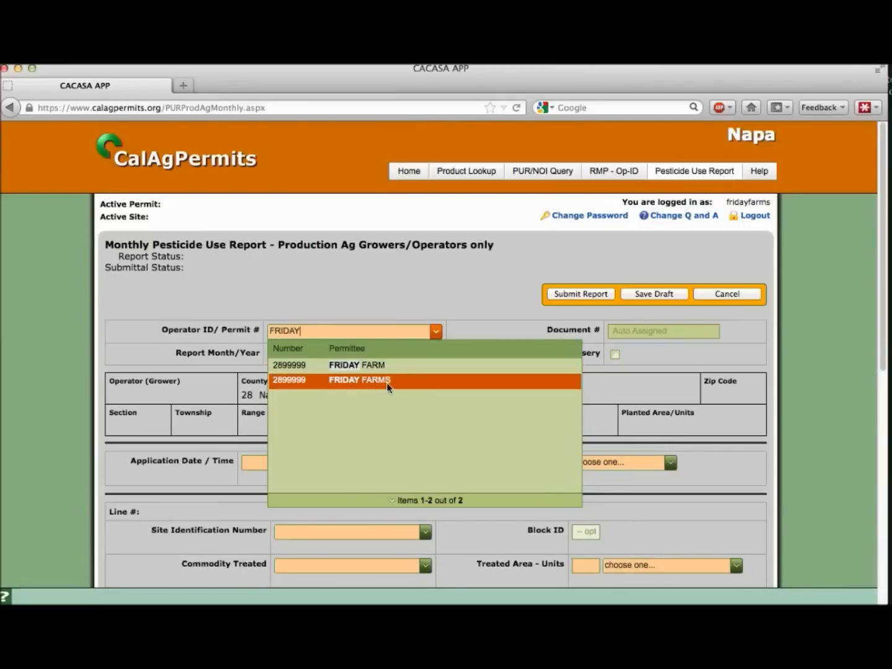
pyautogui.click(359, 379)
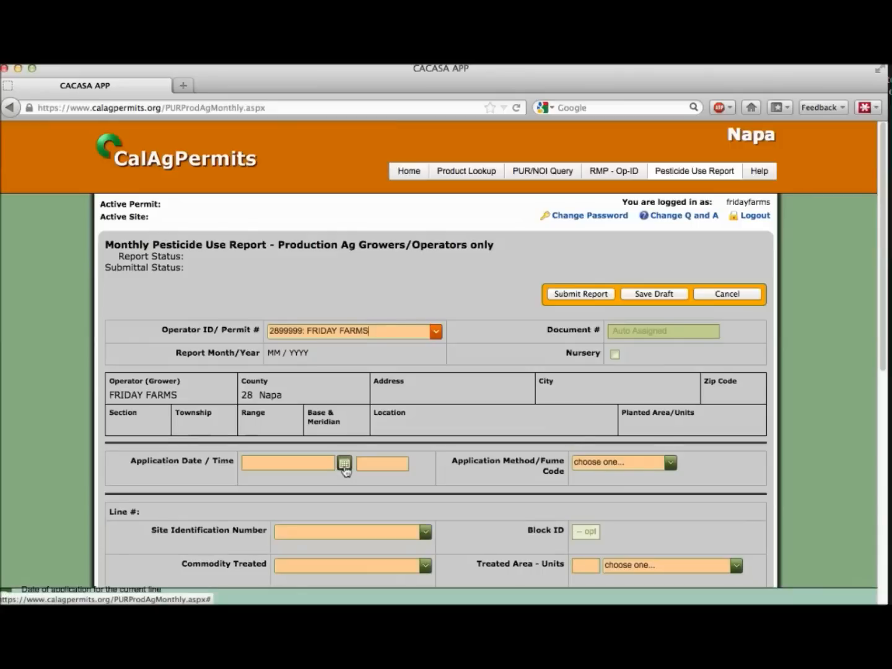
pyautogui.click(345, 463)
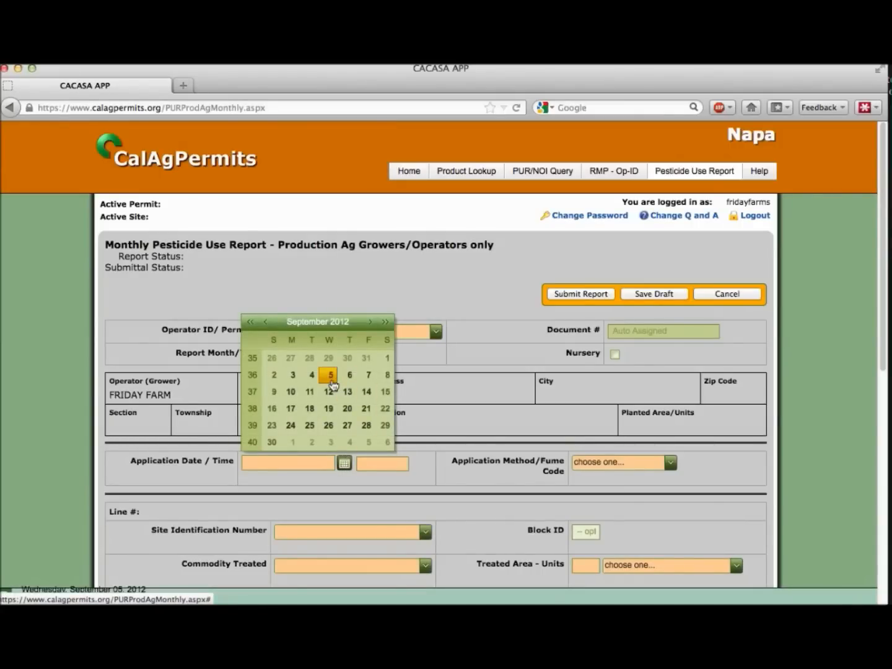
pyautogui.click(328, 374)
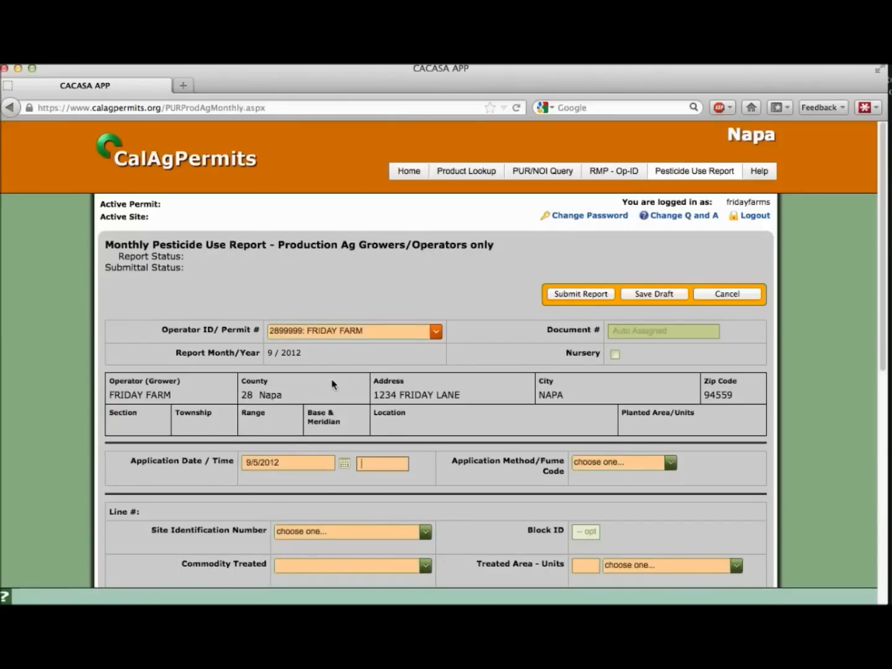
pyautogui.write('6:')
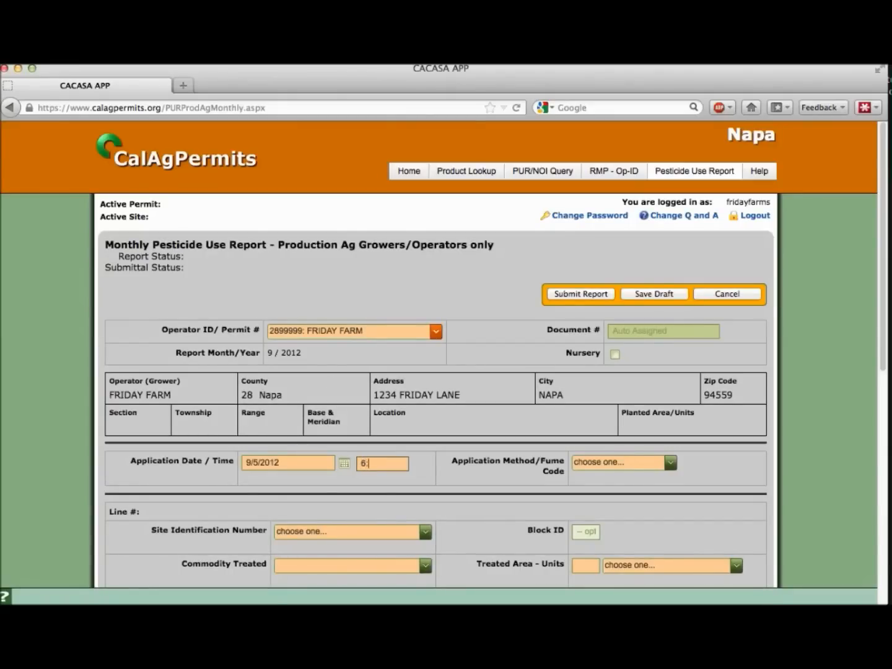
pyautogui.write('00')
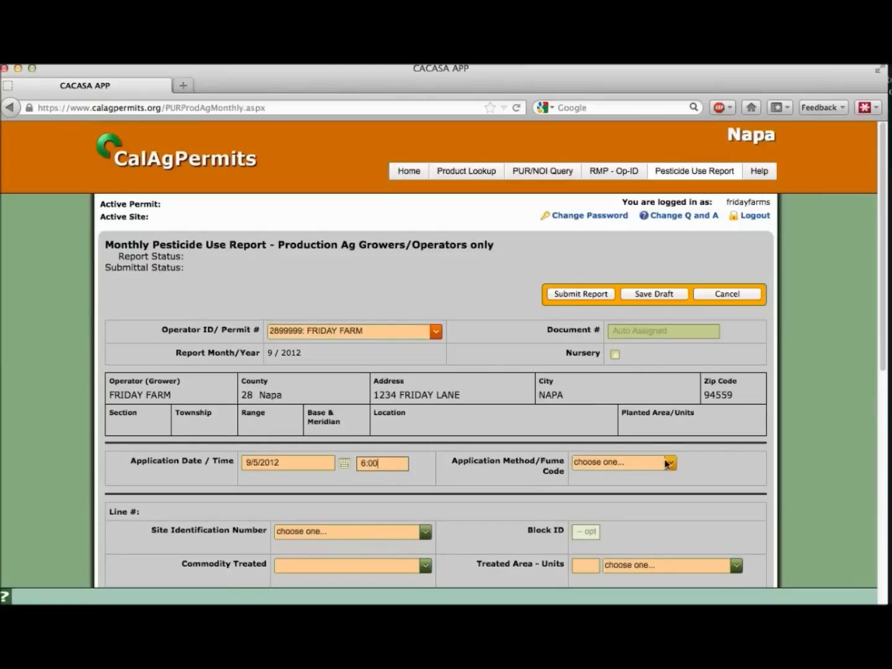
pyautogui.click(669, 463)
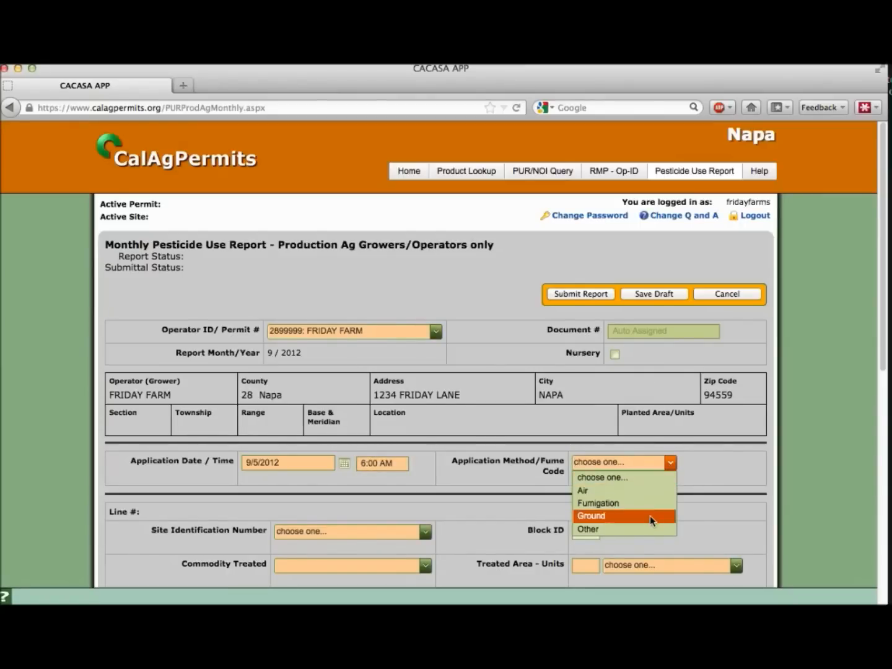
pyautogui.click(590, 516)
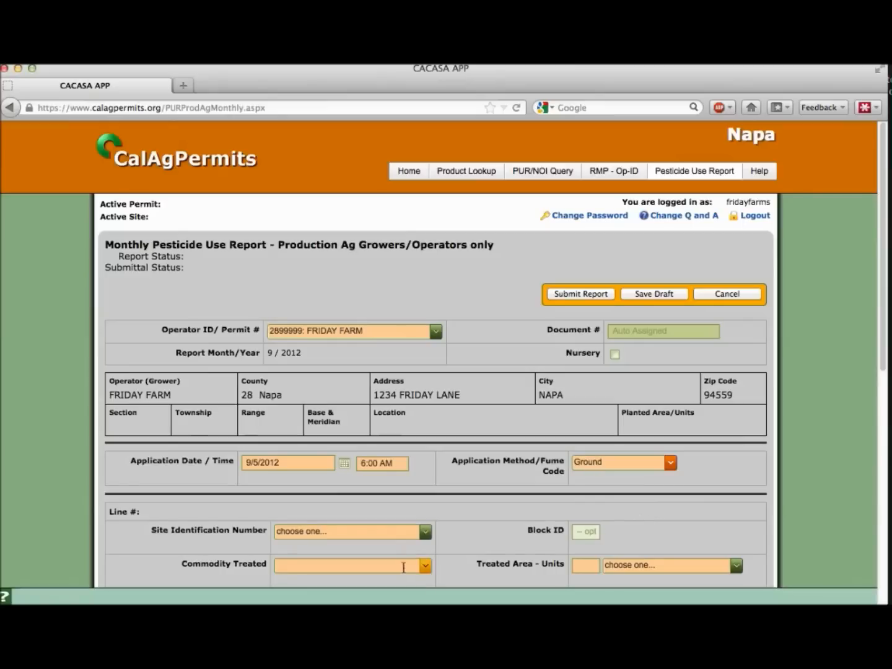
# - Set site 11K-1, commodity 29143-0 GRAPE, WINE, and treated area 5 acres
pyautogui.click(426, 532)
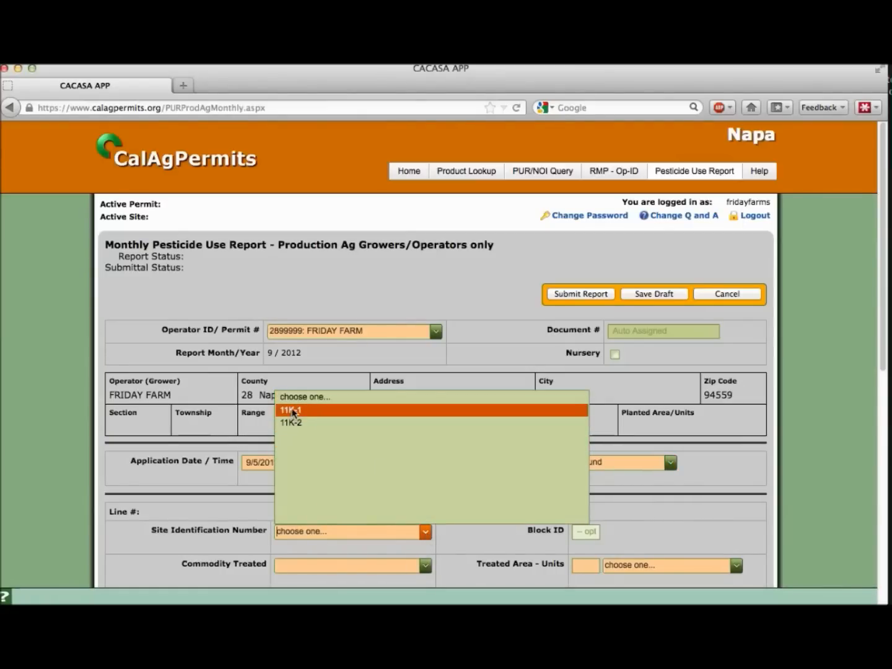
pyautogui.click(291, 410)
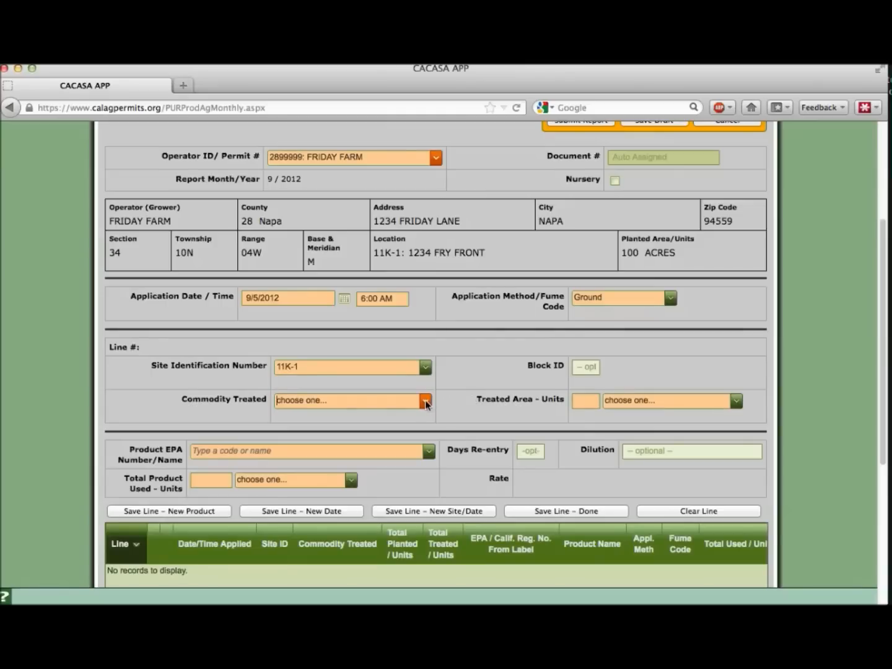
pyautogui.click(425, 400)
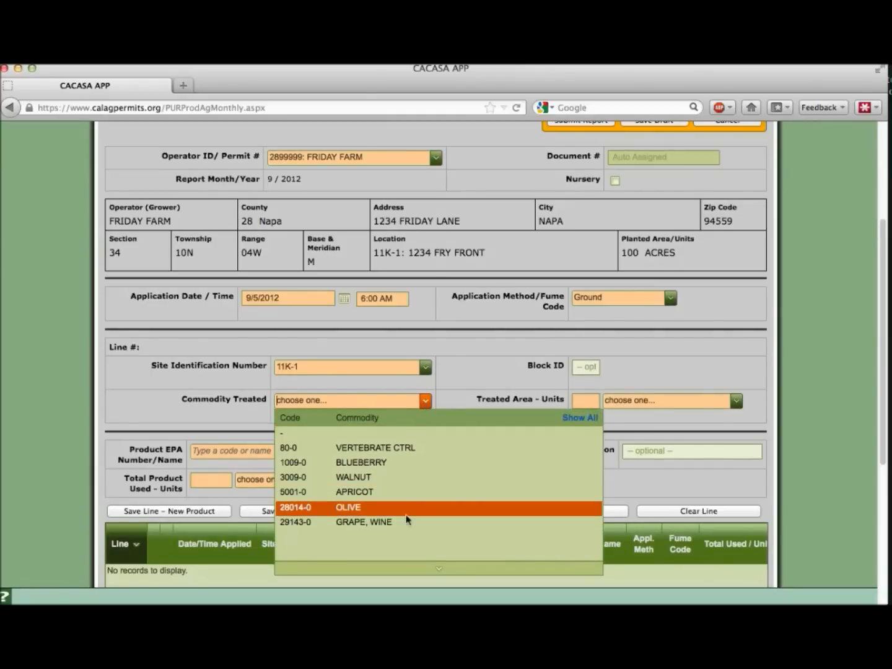
pyautogui.click(365, 522)
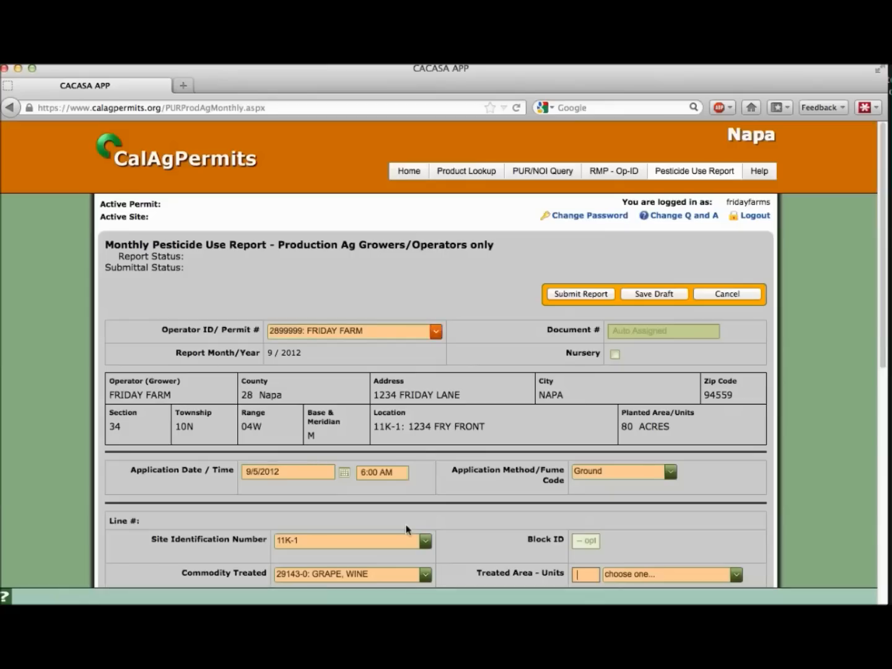
pyautogui.scroll(-3)
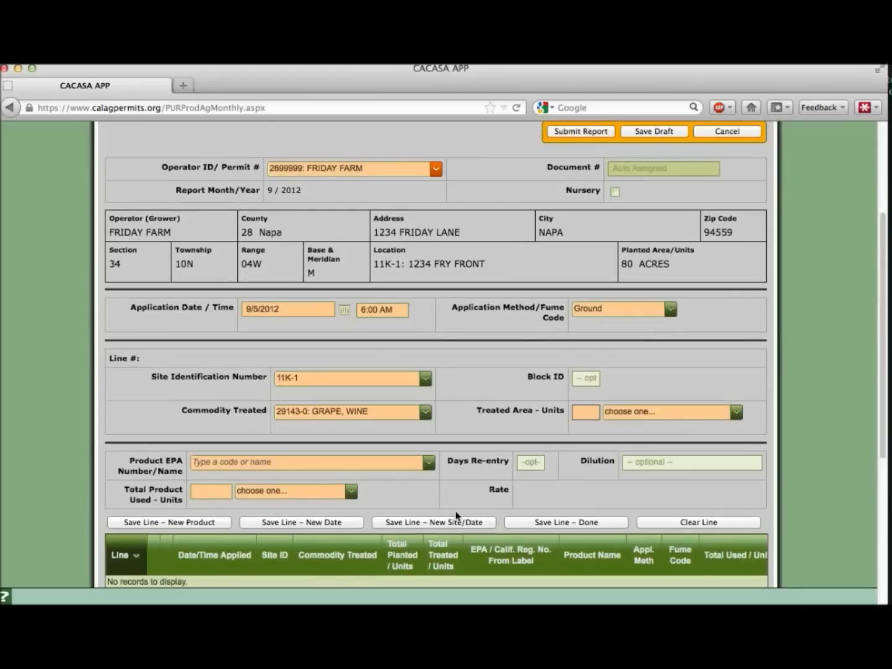
pyautogui.write('5')
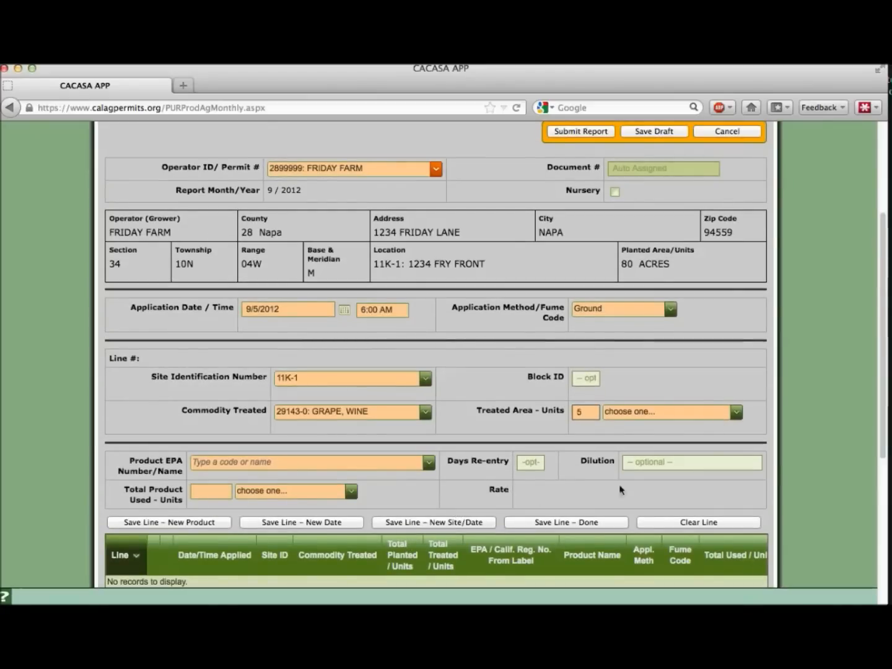
pyautogui.click(736, 411)
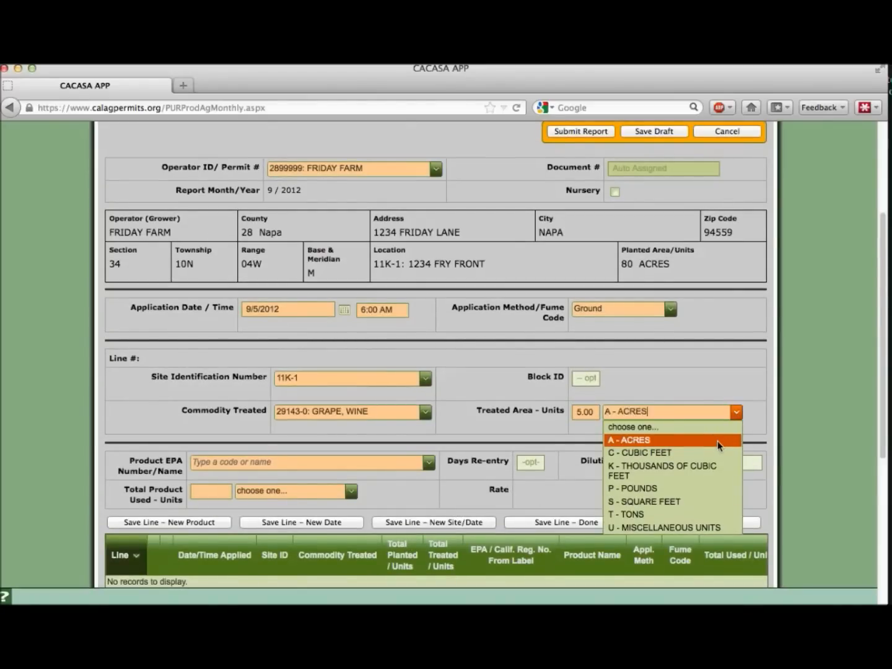
pyautogui.click(630, 440)
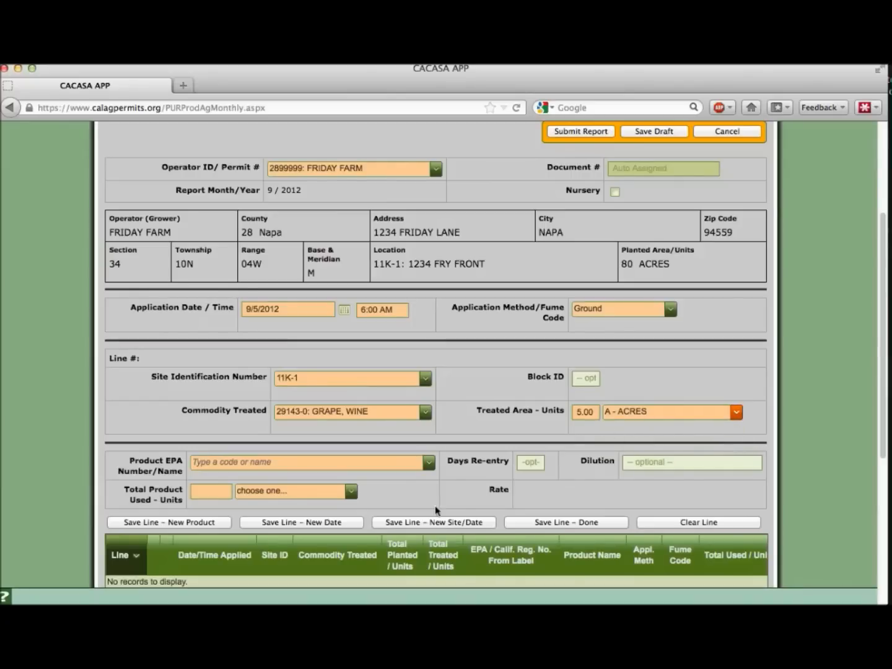
# - Filter products by 510 and choose SULFUR DF (51036-352-AA-2935) as the line's product
pyautogui.click(426, 462)
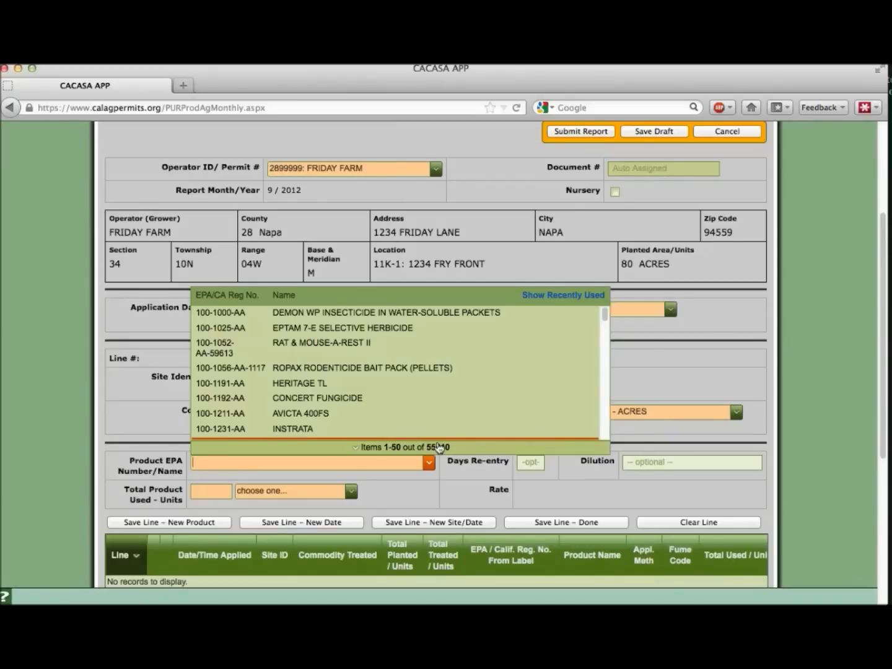
pyautogui.moveTo(432, 480)
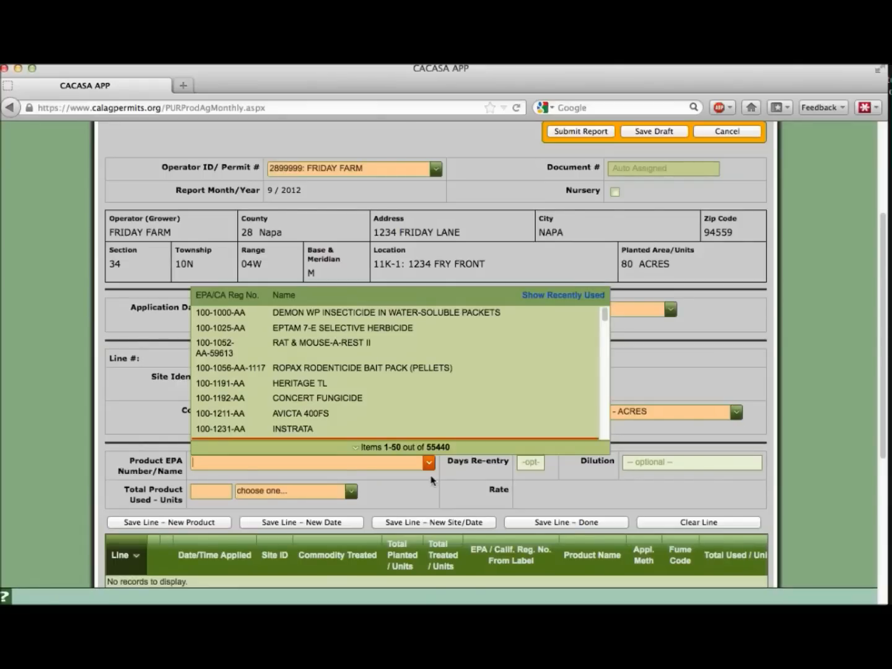
pyautogui.write('51036-352')
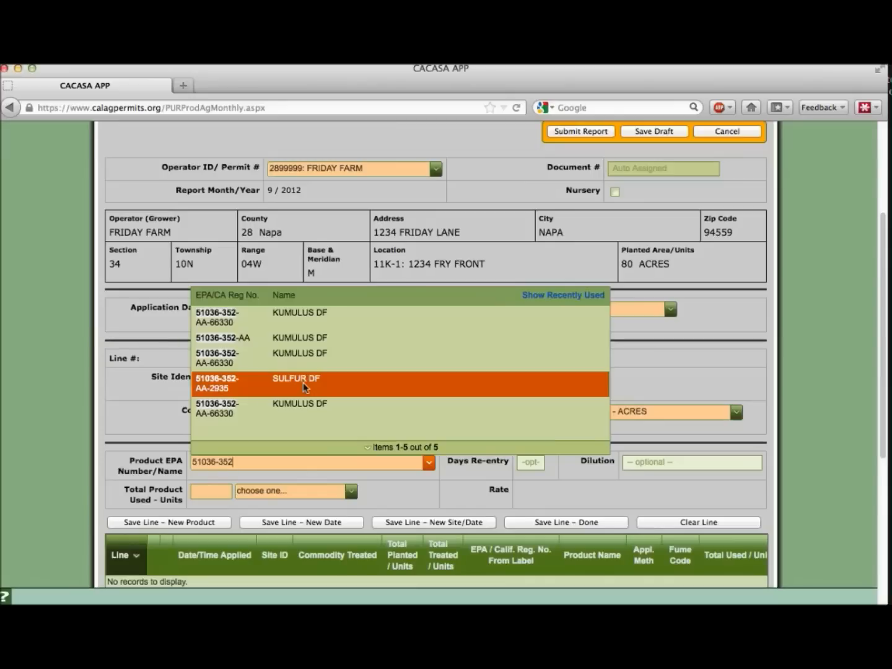
pyautogui.click(297, 380)
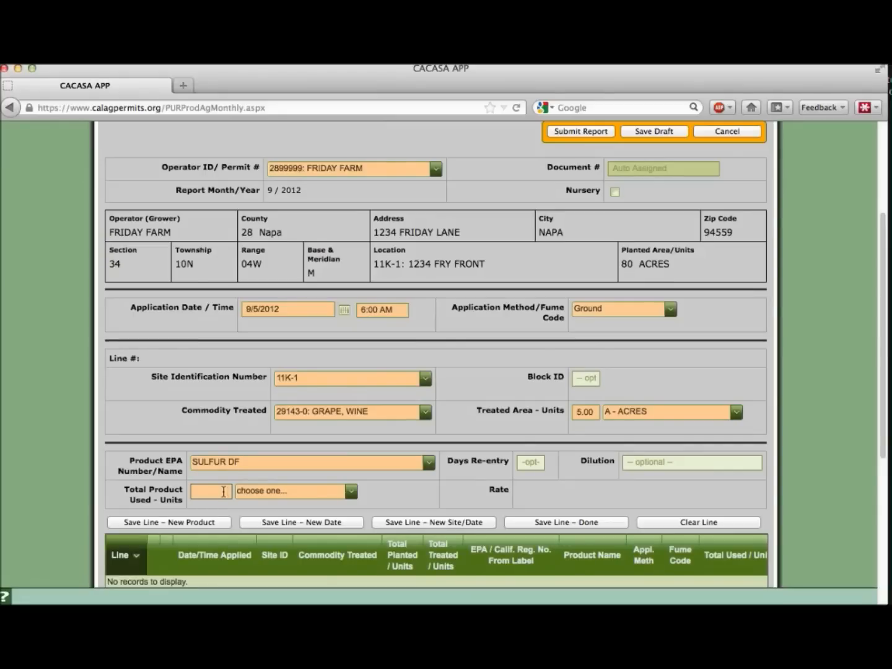
# - Record 50 LB of Sulfur DF as total product used, yielding 10 pounds per acre
pyautogui.write('50')
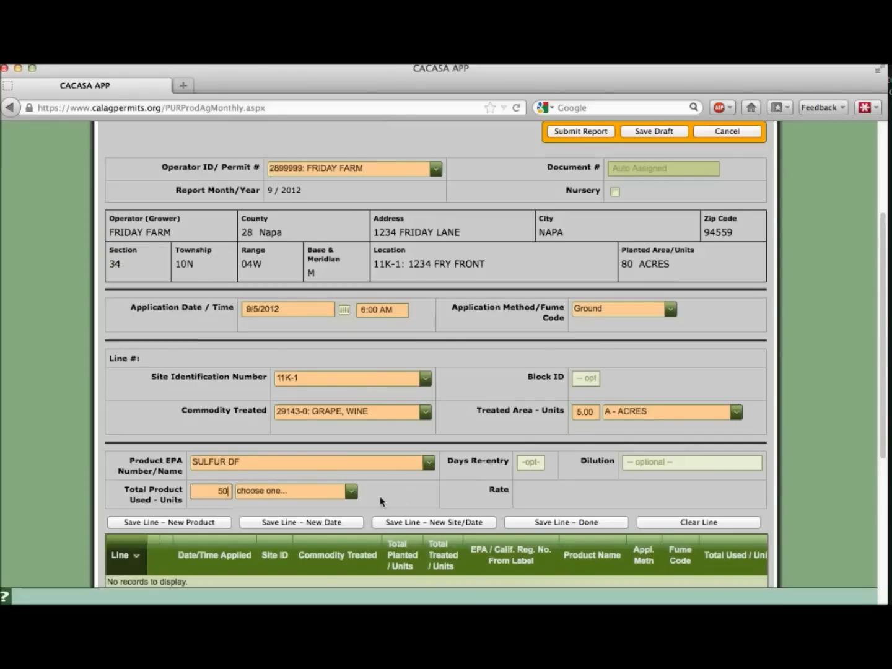
pyautogui.click(350, 491)
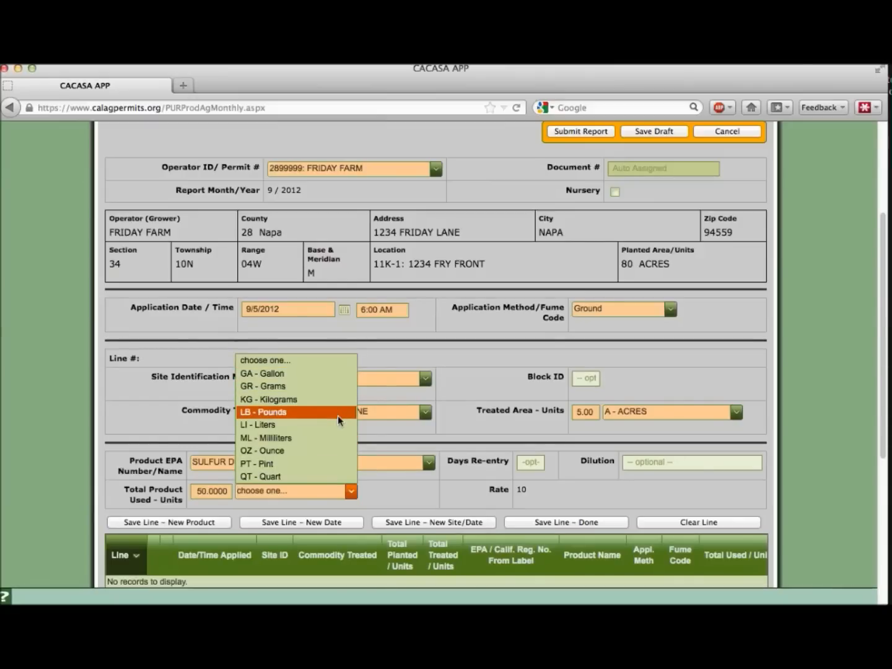
pyautogui.click(263, 411)
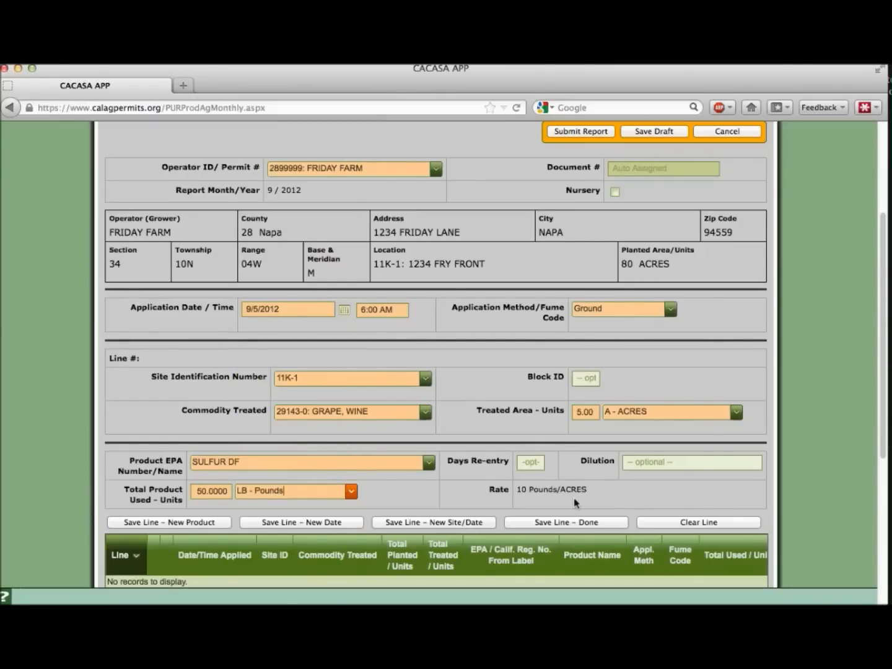
pyautogui.scroll(-3)
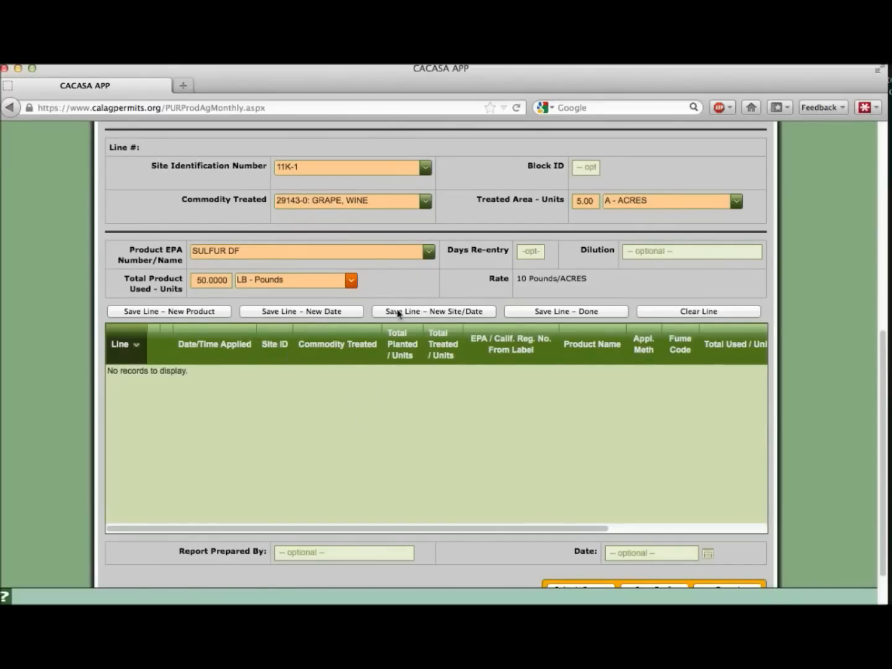
pyautogui.moveTo(371, 337)
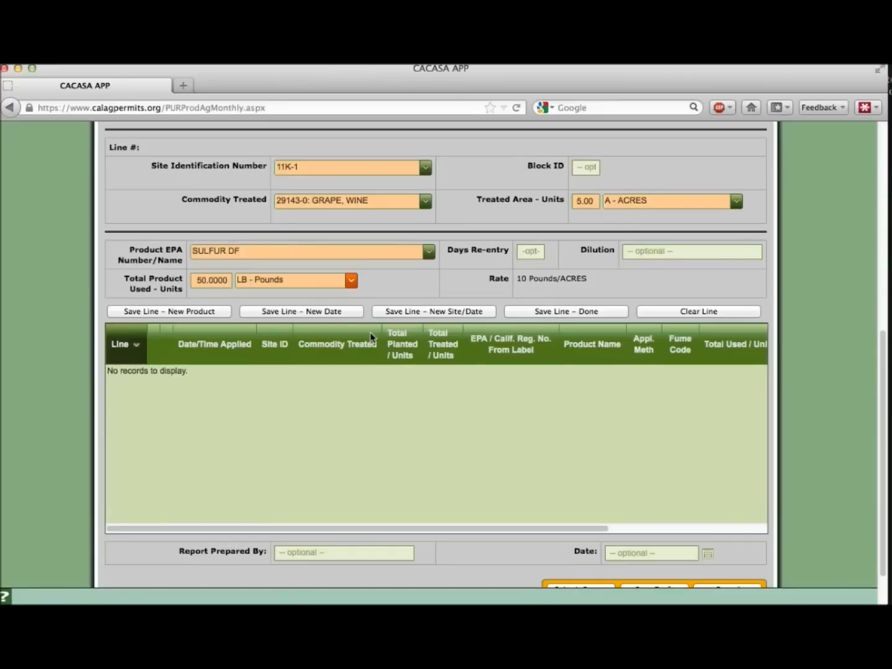
pyautogui.moveTo(168, 311)
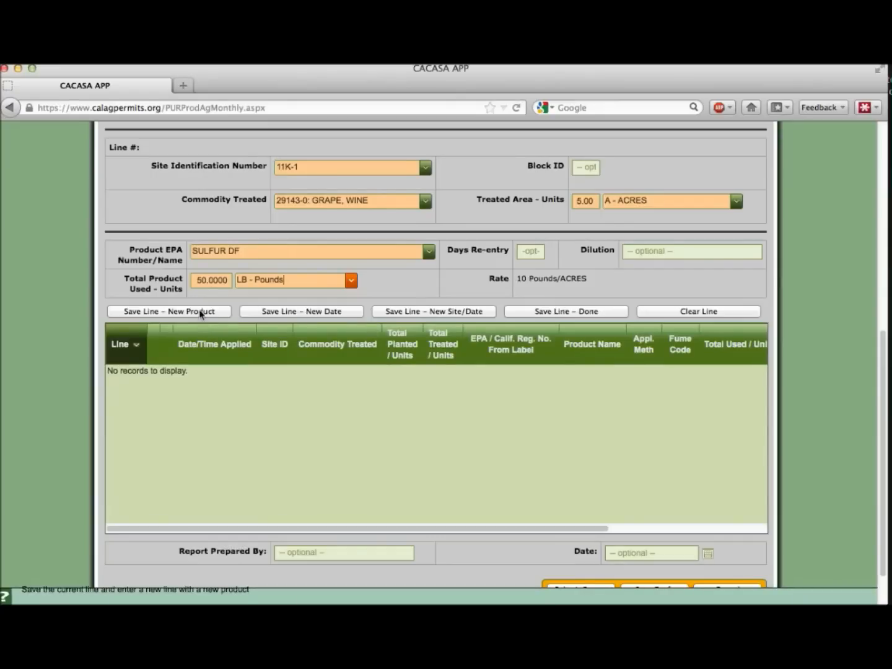
# - Save the Sulfur DF entry as line 1 and begin the next product by entering IN
pyautogui.click(169, 311)
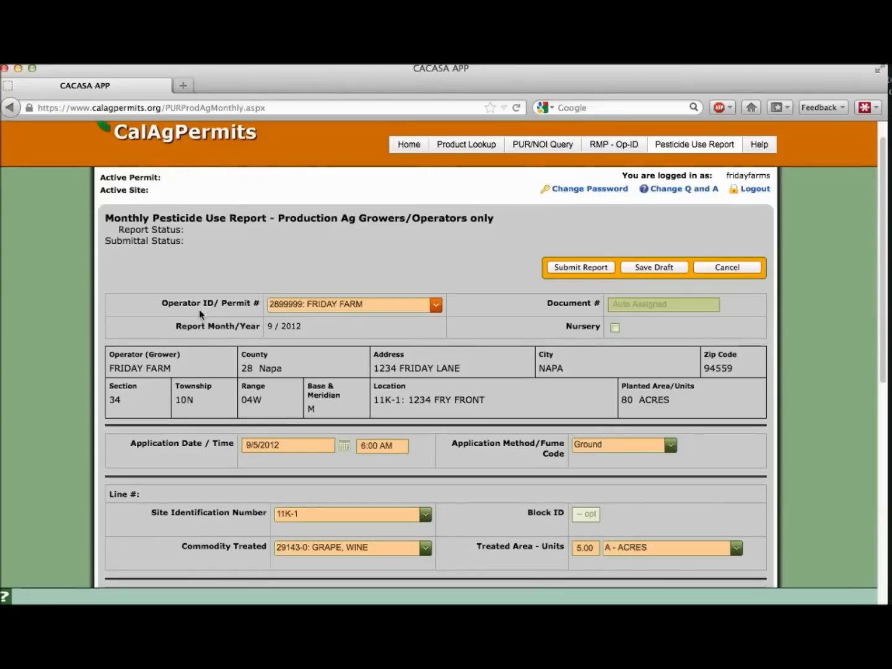
pyautogui.scroll(-3)
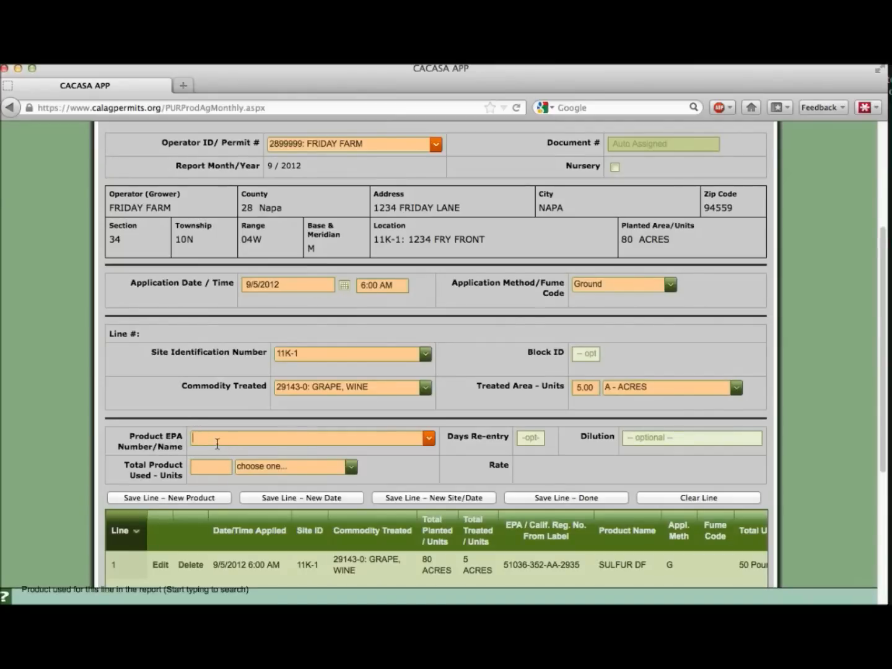
pyautogui.write('INTREPID 2F')
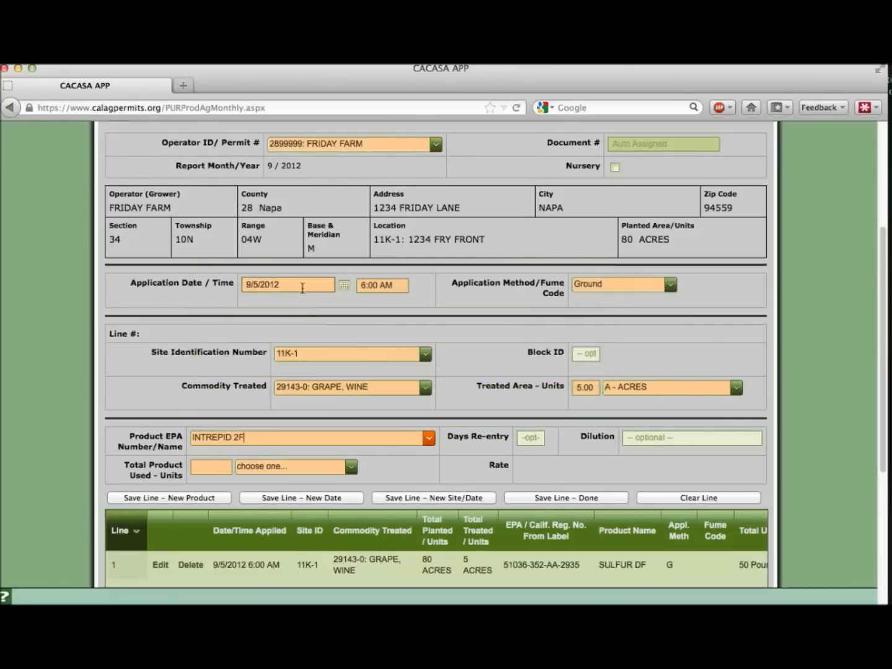
# - Record 60 OZ of INTREPID 2F used, yielding 12 ounces per acre
pyautogui.click(210, 466)
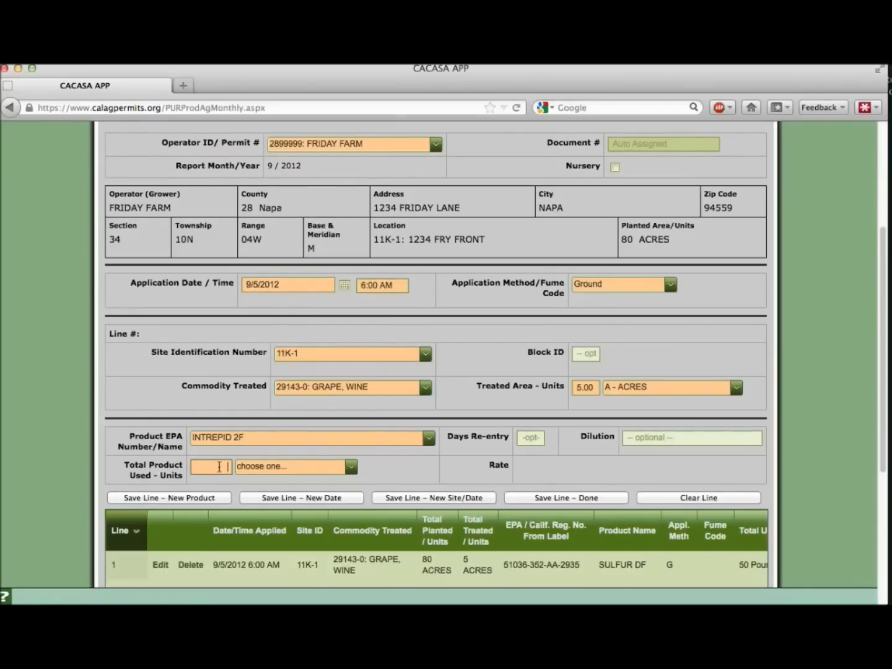
pyautogui.write('60')
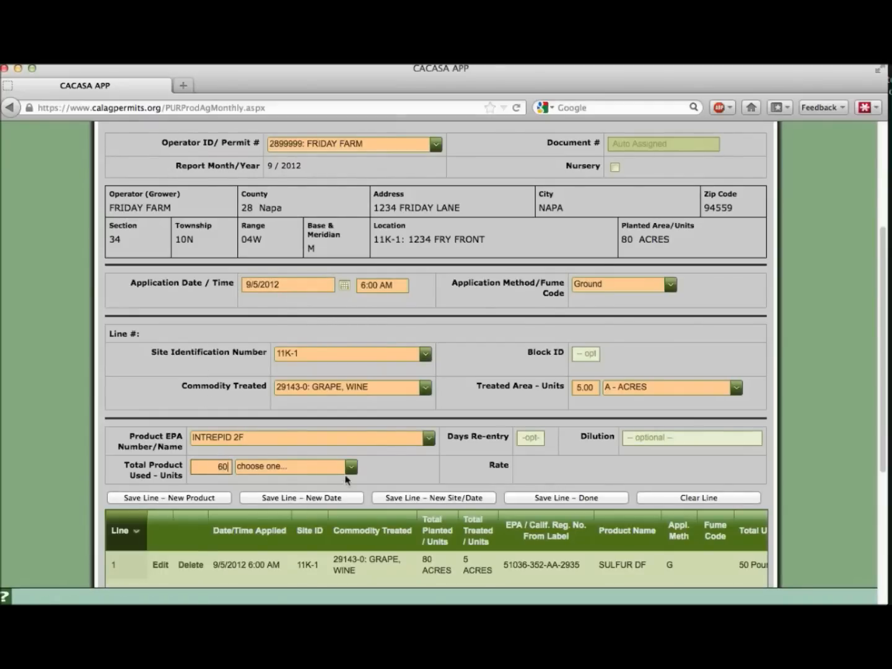
pyautogui.click(349, 466)
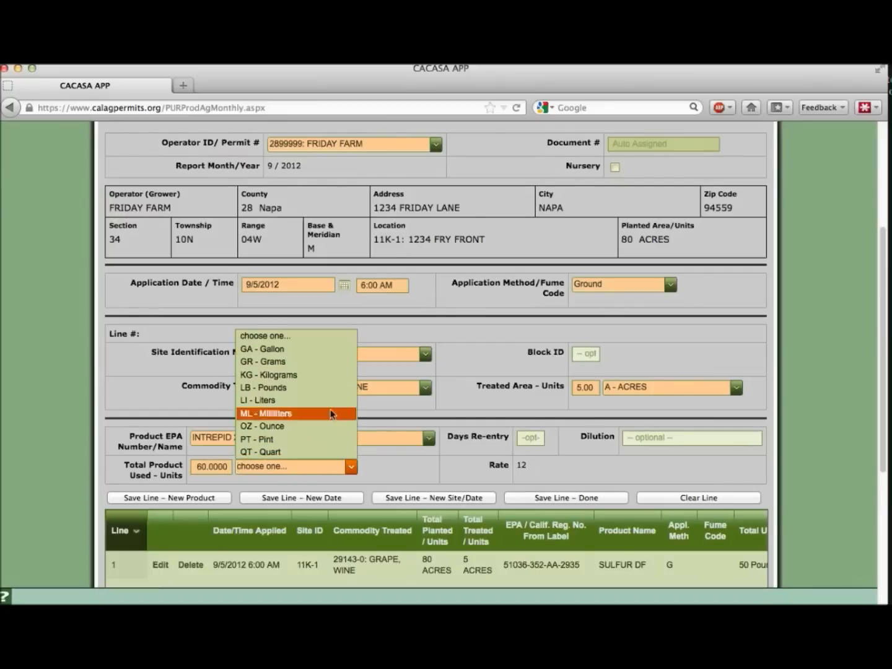
pyautogui.click(263, 426)
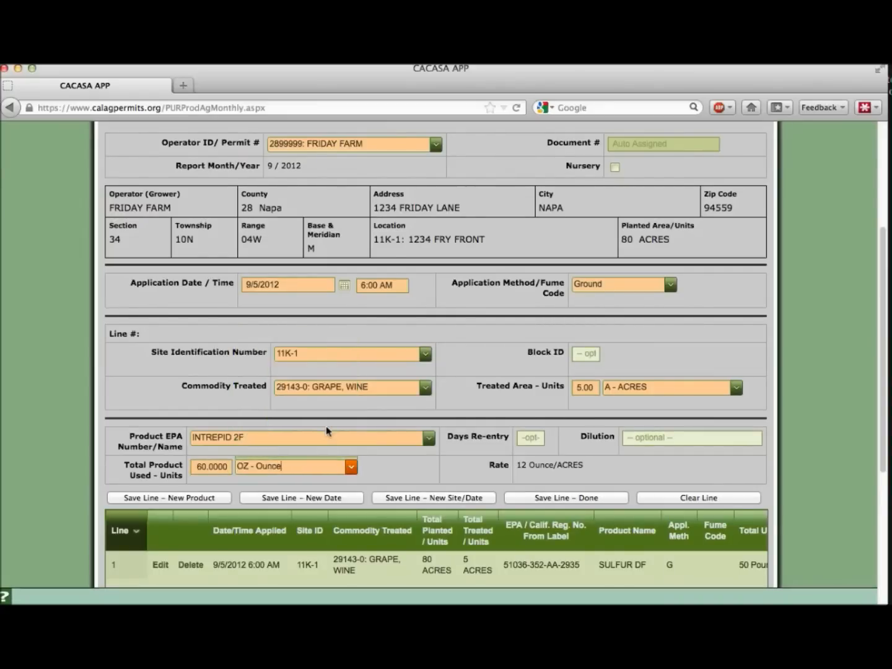
pyautogui.moveTo(698, 498)
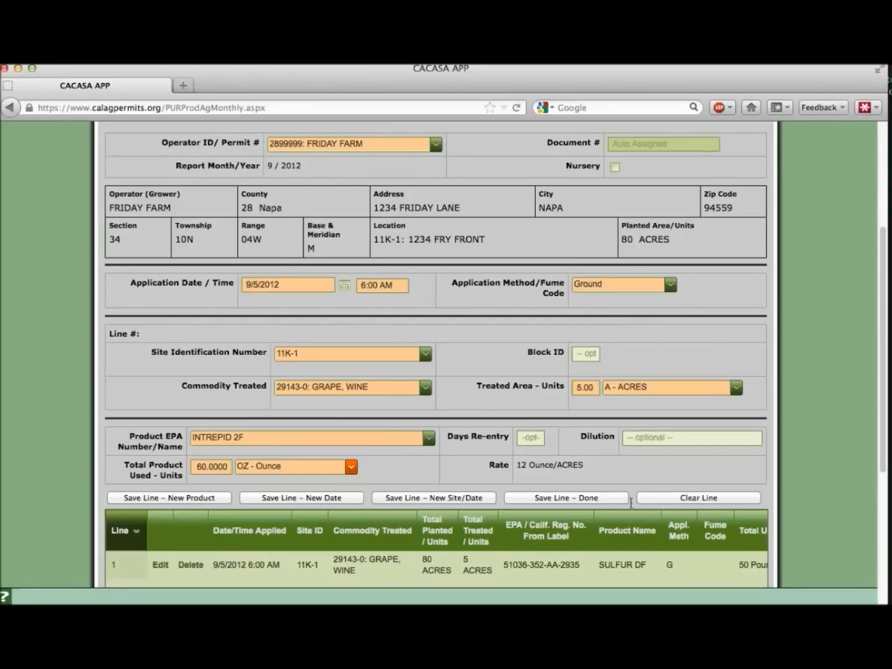
pyautogui.moveTo(558, 501)
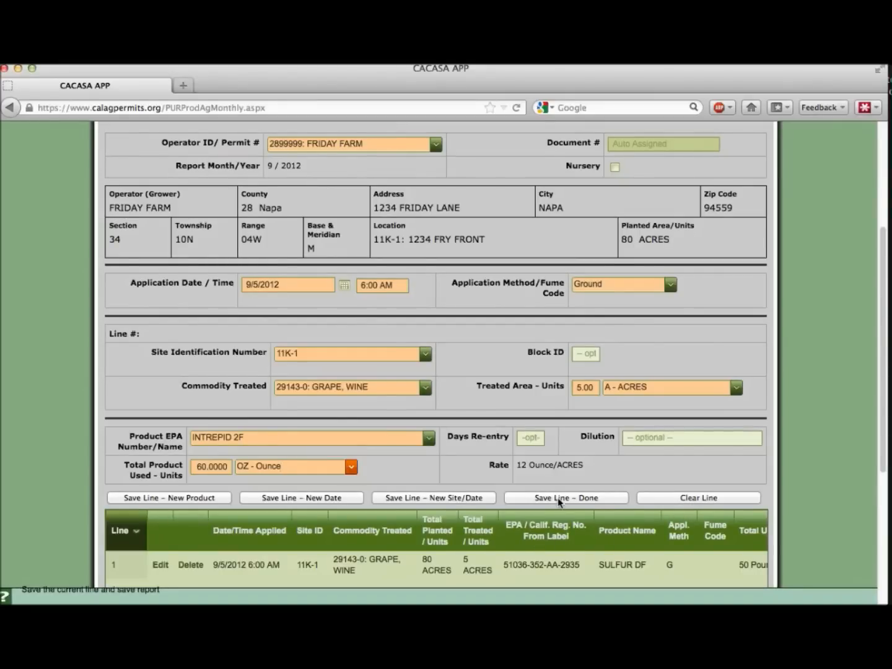
pyautogui.click(565, 498)
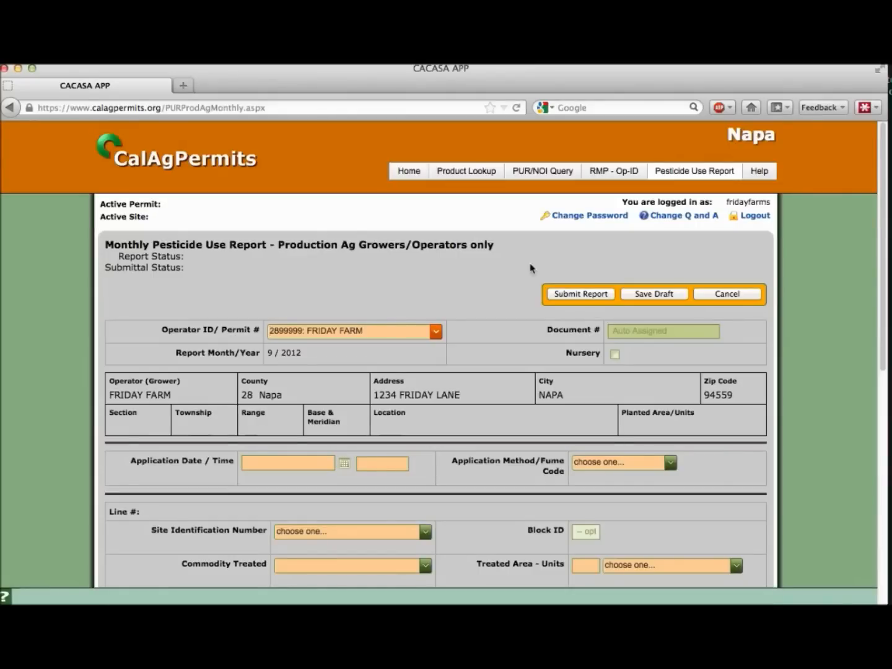
pyautogui.scroll(-3)
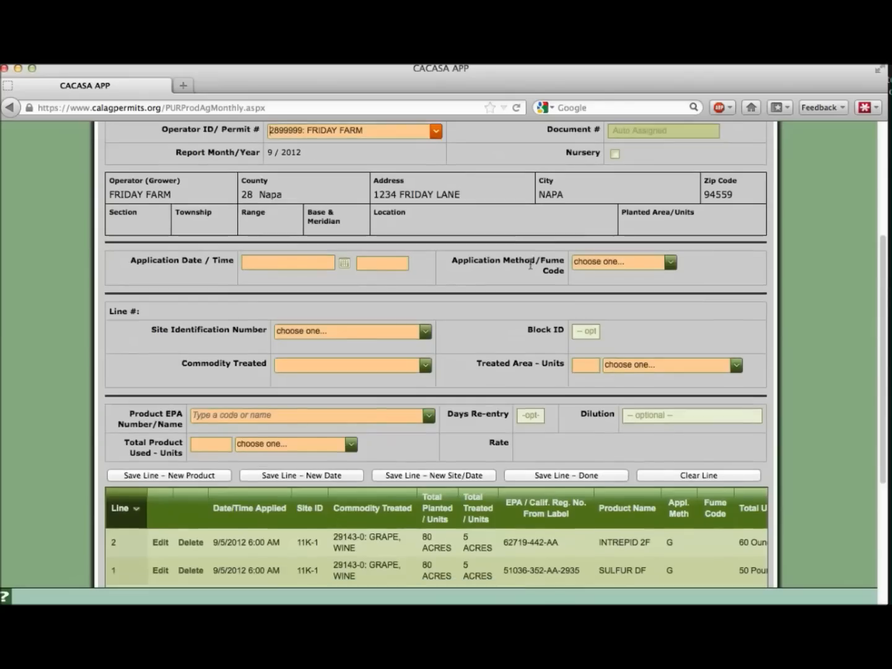
pyautogui.scroll(-3)
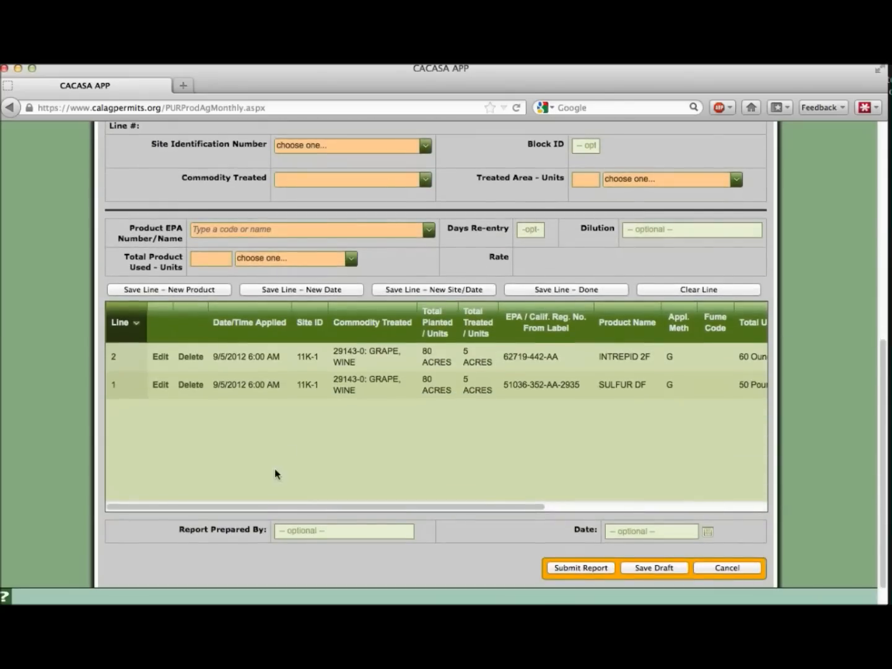
pyautogui.moveTo(403, 429)
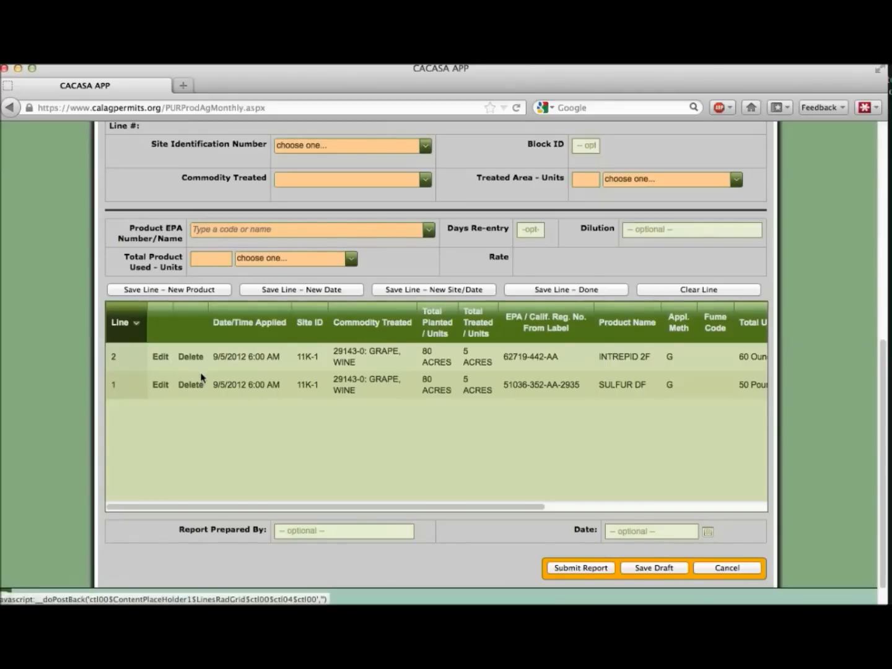
pyautogui.moveTo(256, 417)
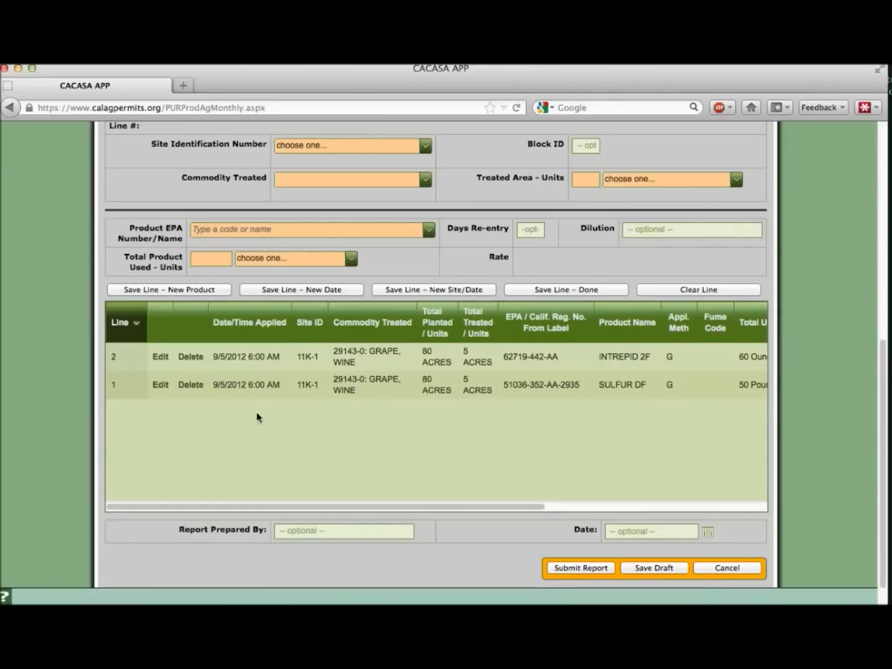
pyautogui.moveTo(520, 449)
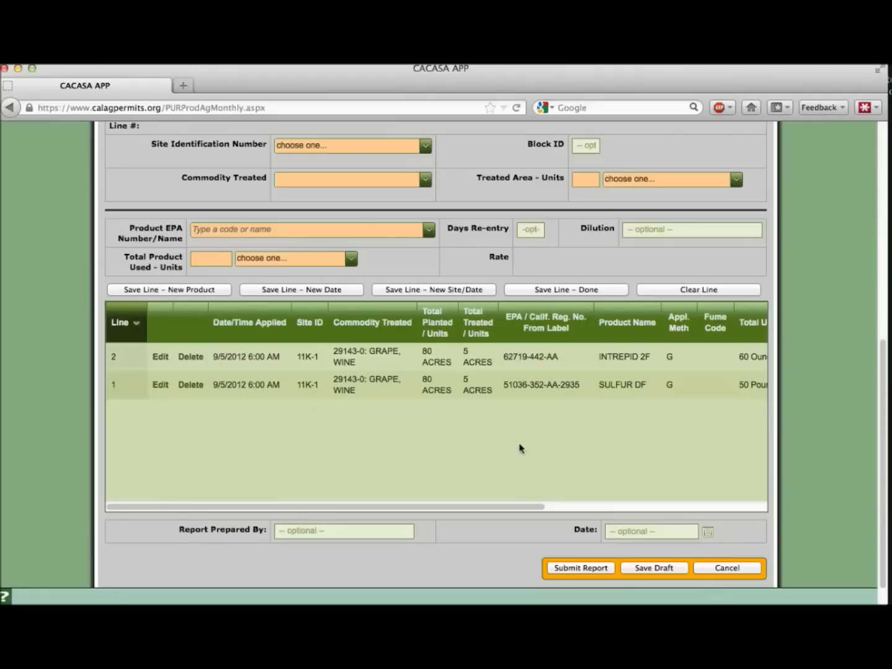
pyautogui.moveTo(631, 450)
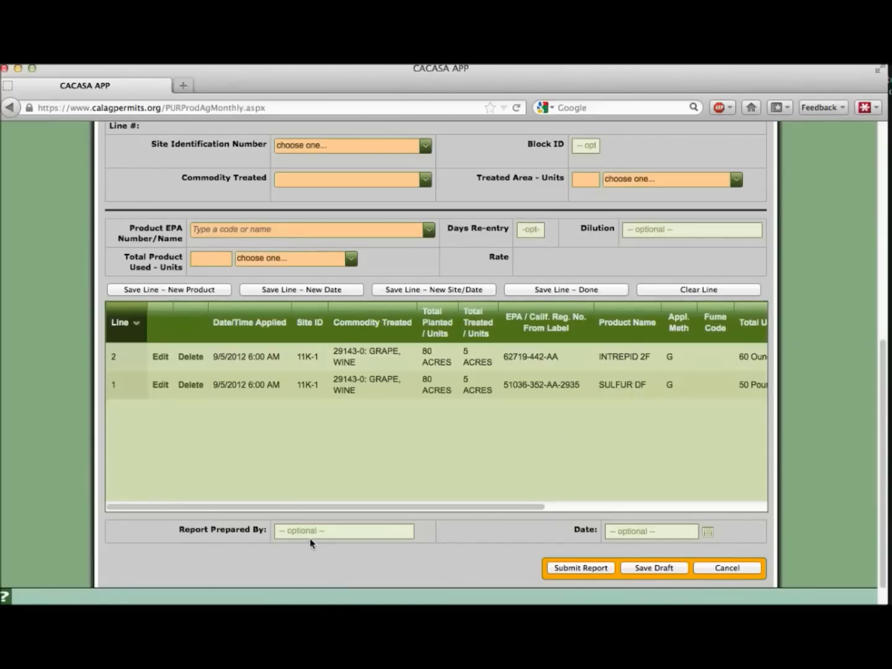
pyautogui.moveTo(659, 549)
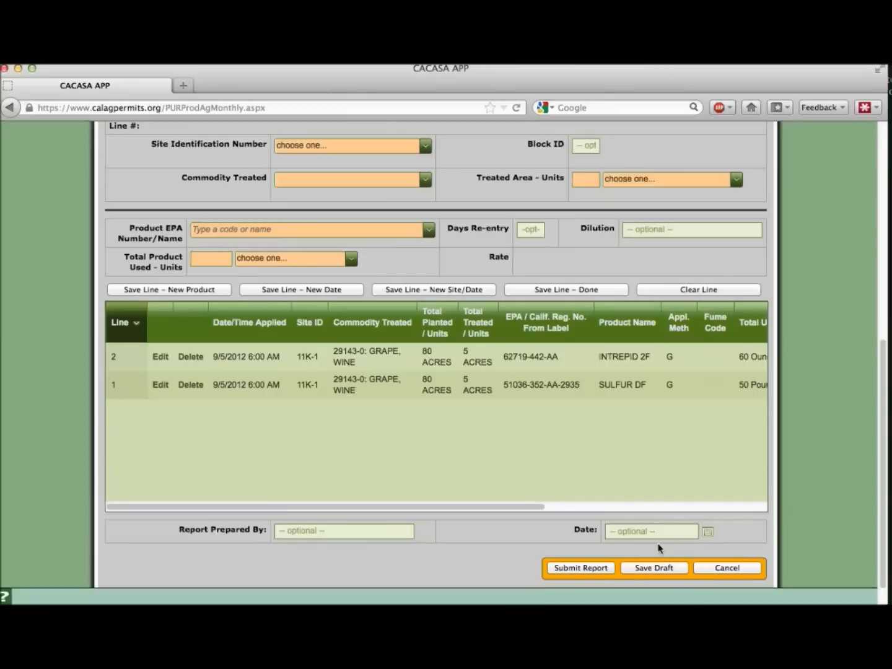
pyautogui.scroll(-3)
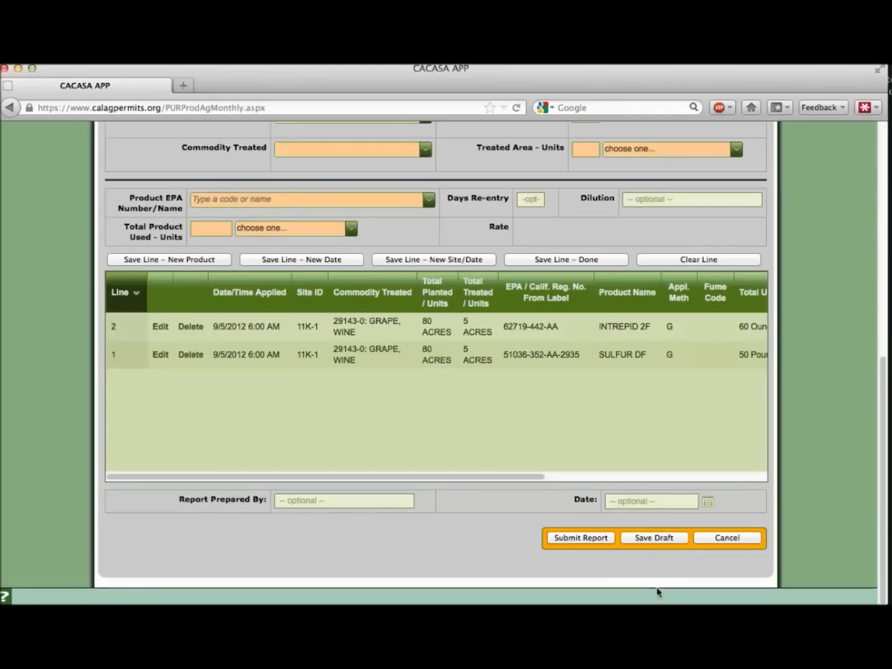
pyautogui.moveTo(590, 571)
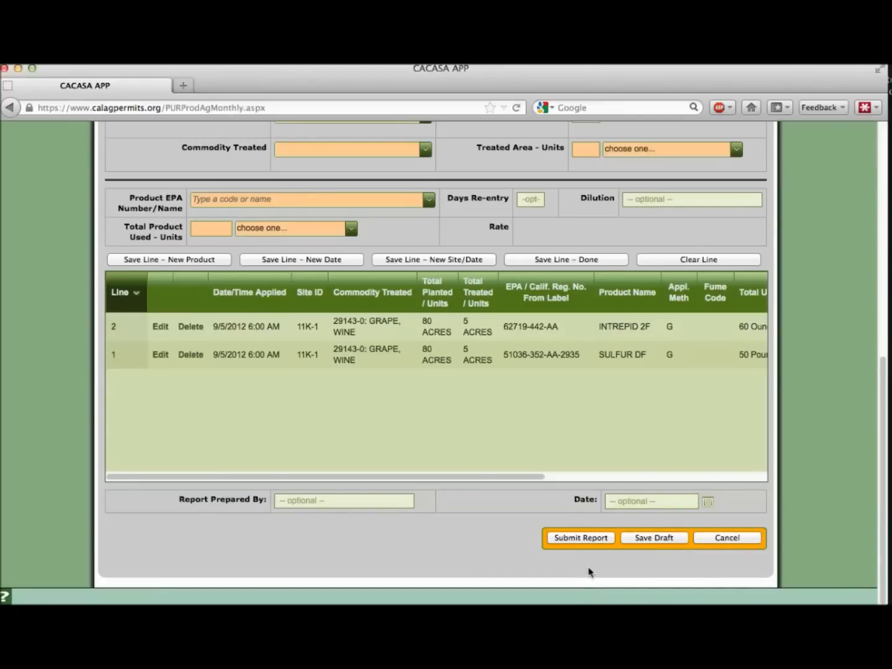
pyautogui.moveTo(592, 563)
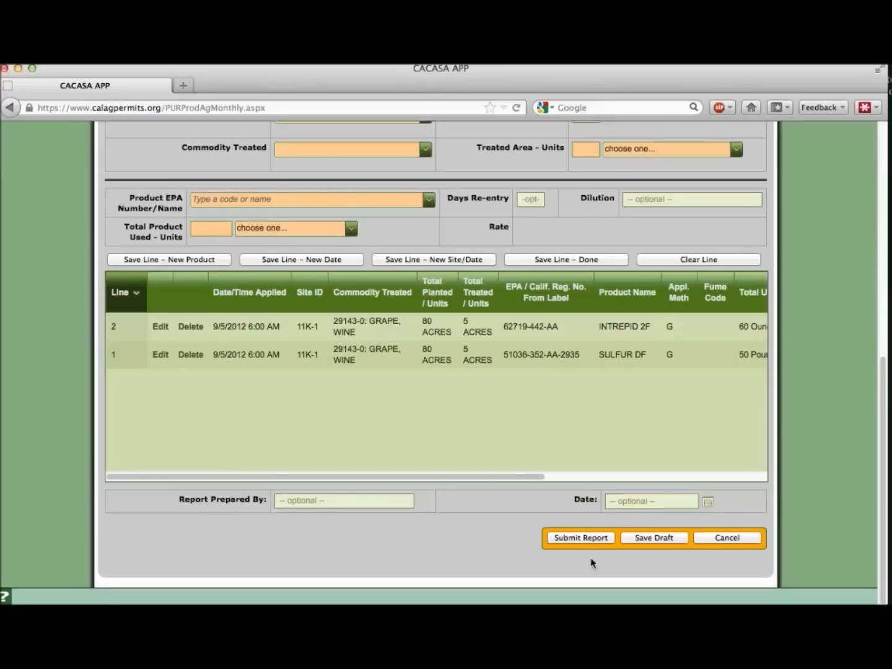
pyautogui.moveTo(618, 569)
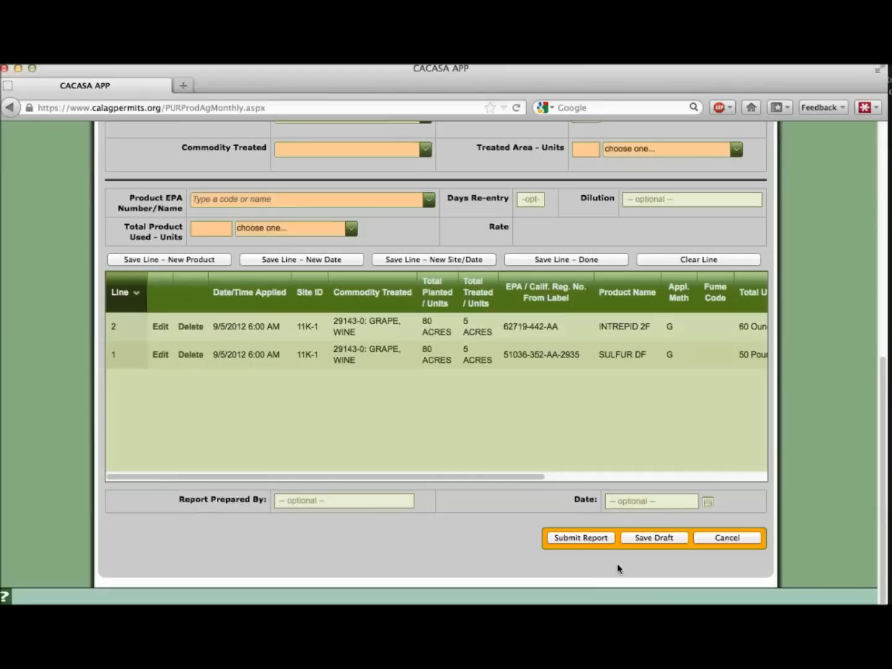
pyautogui.moveTo(592, 557)
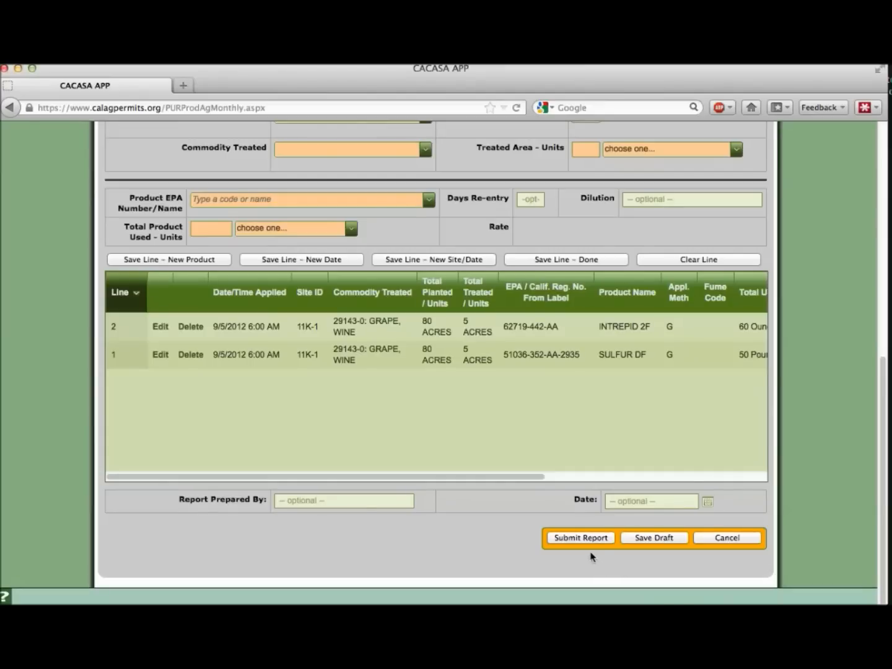
pyautogui.moveTo(579, 538)
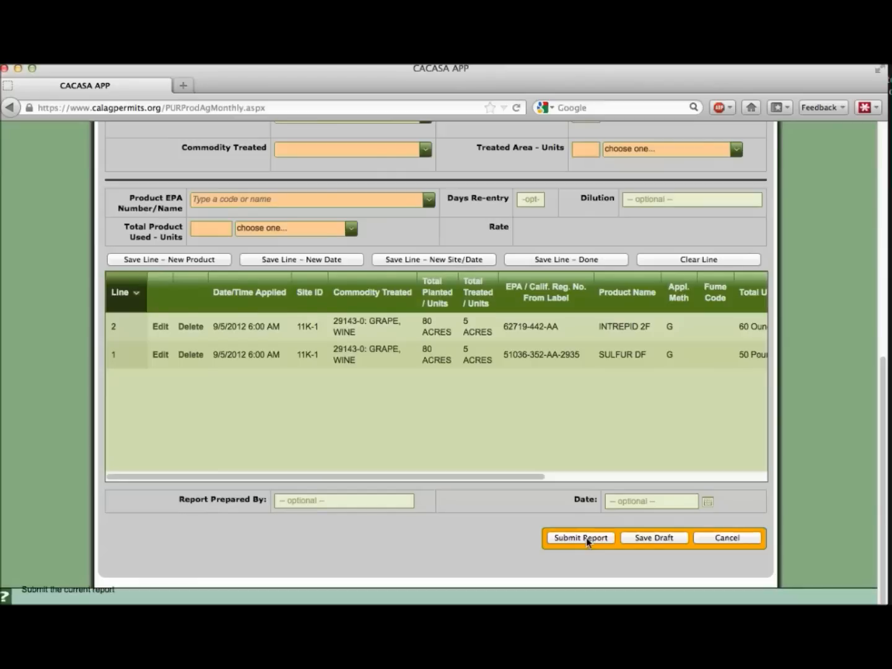
# - Submit the two-line report to the county and wait for the success message
pyautogui.click(580, 538)
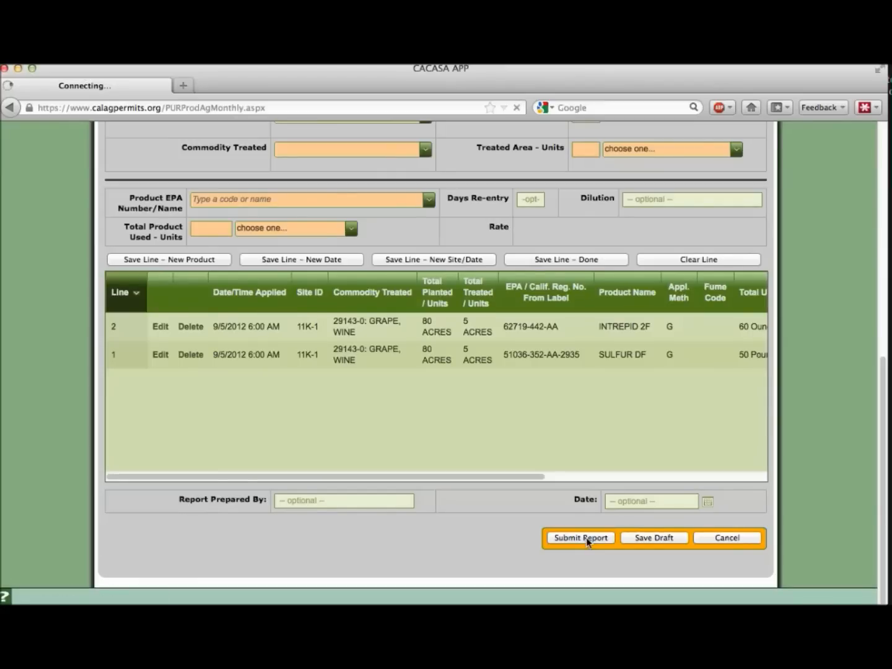
pyautogui.click(579, 537)
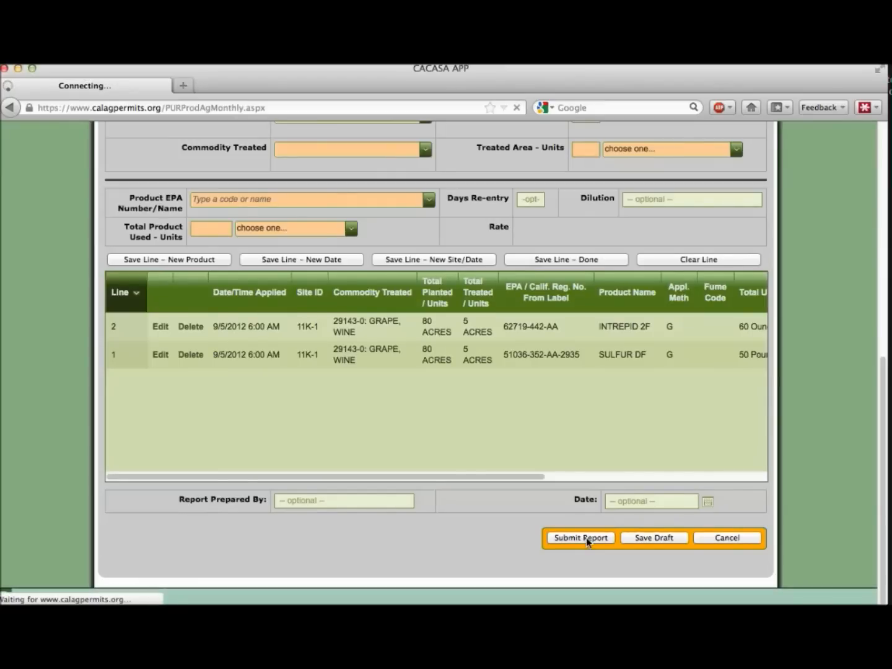
pyautogui.click(580, 538)
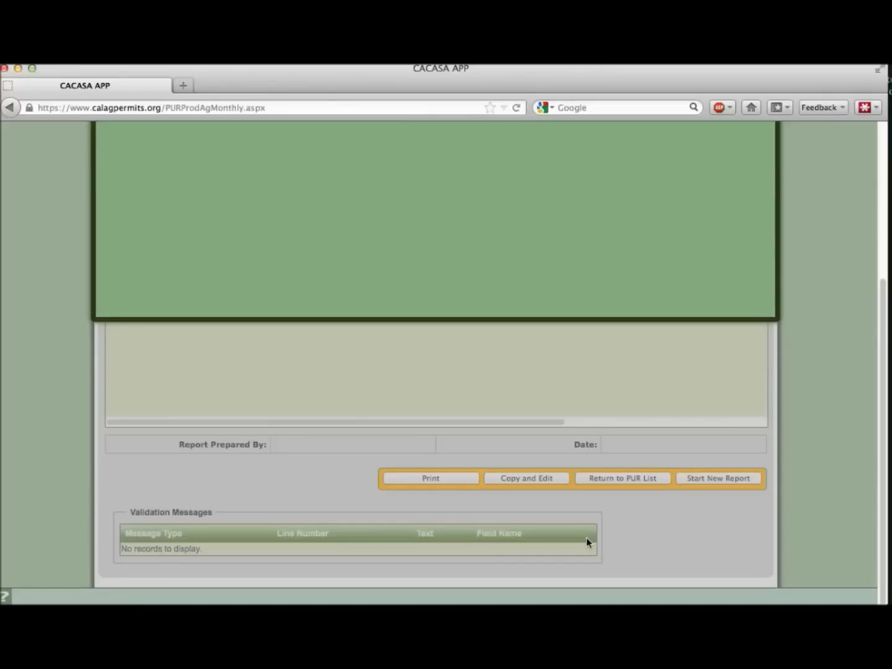
pyautogui.moveTo(585, 270)
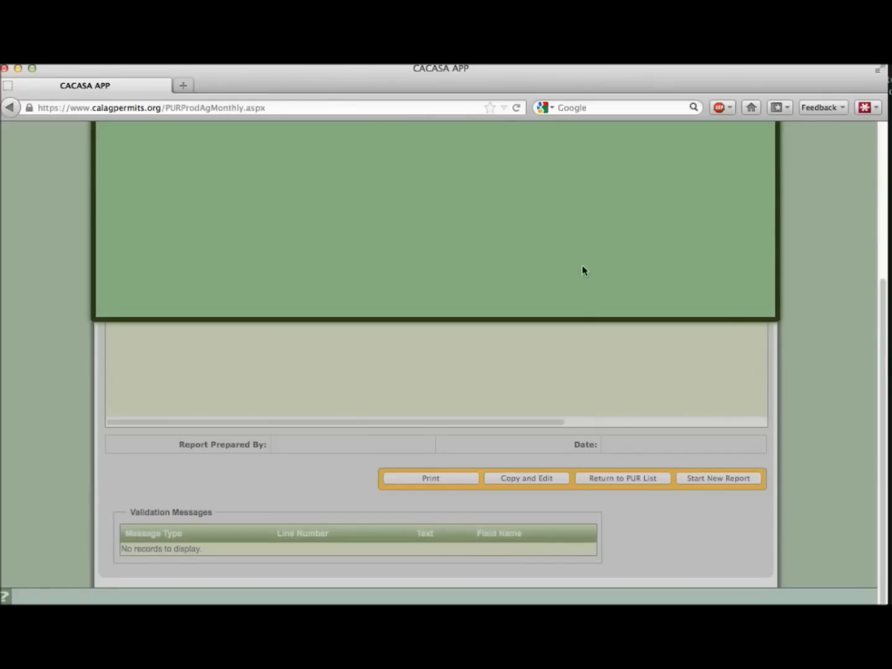
pyautogui.moveTo(564, 136)
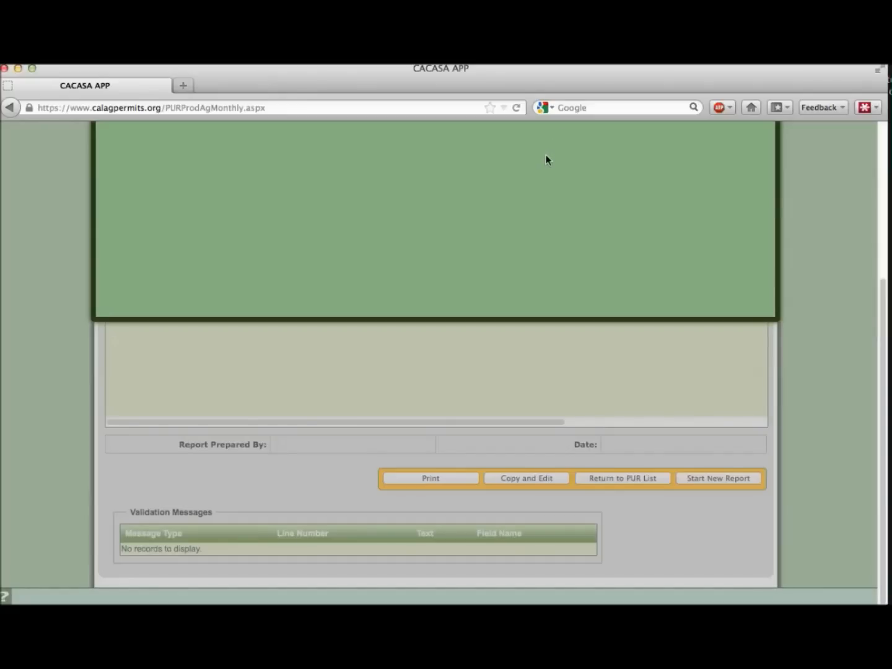
pyautogui.moveTo(555, 444)
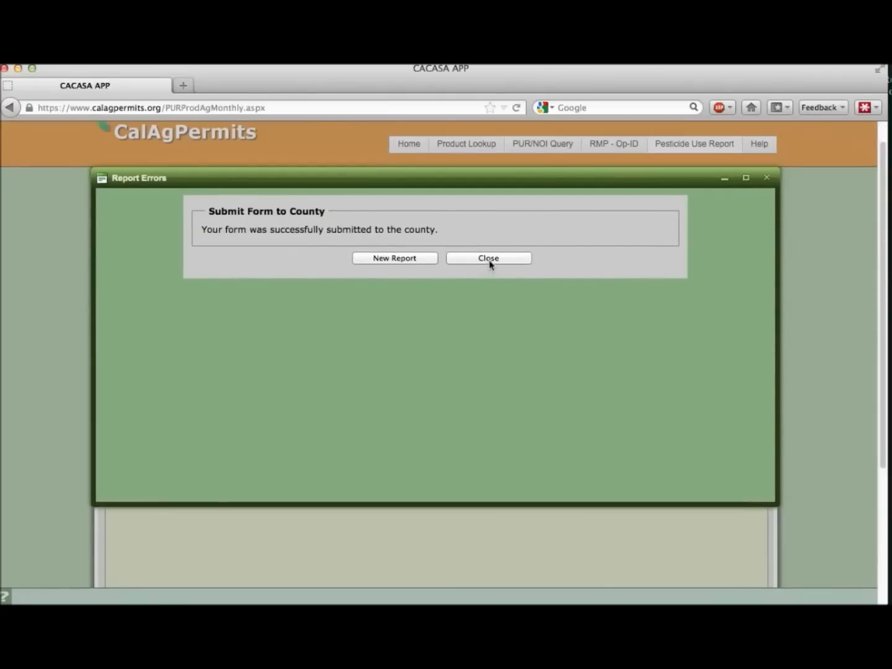
# - Dismiss the Submit Form to County notice to show status Submitted to County, 9/28/2012
pyautogui.click(488, 257)
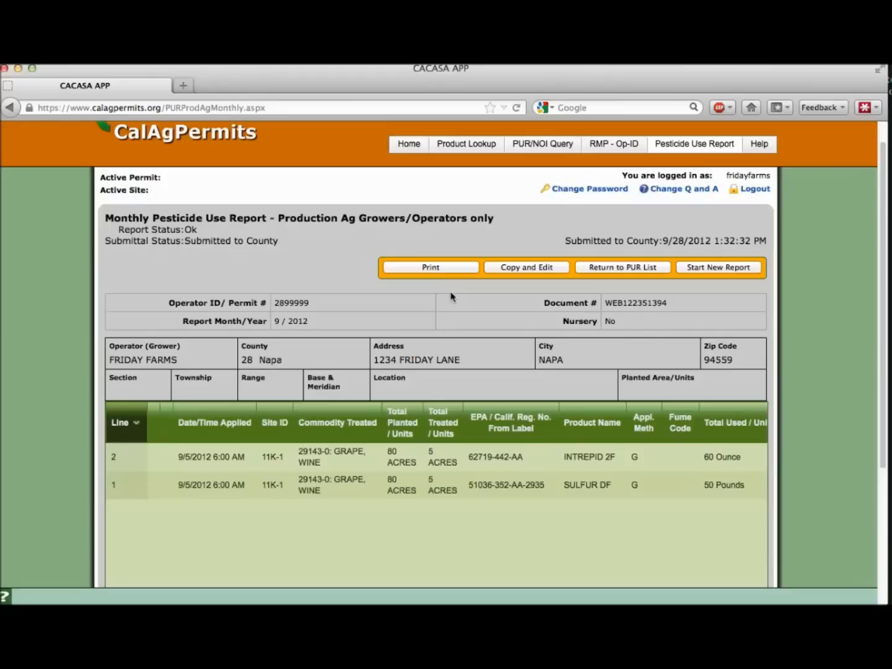
pyautogui.moveTo(495, 320)
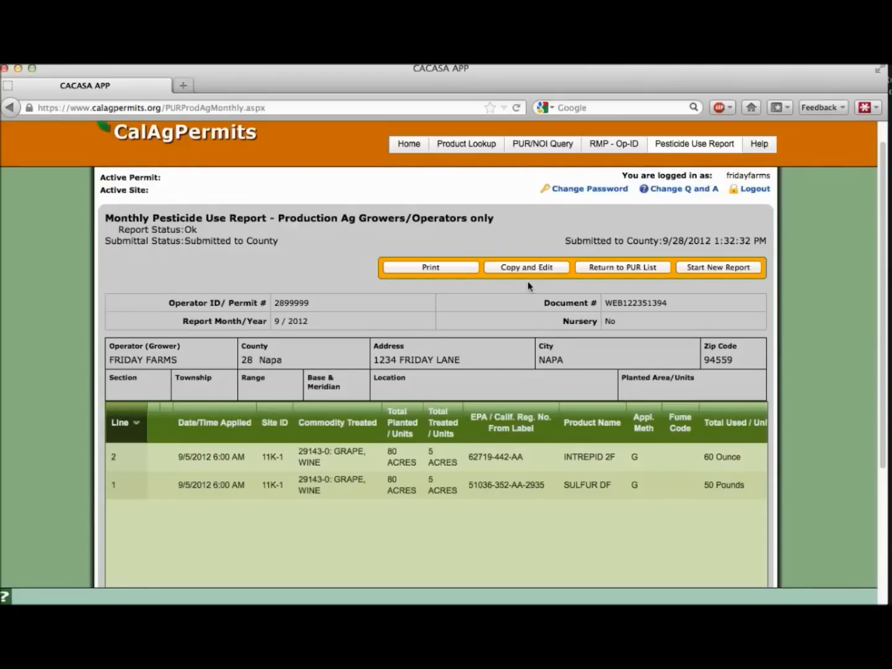
pyautogui.moveTo(638, 295)
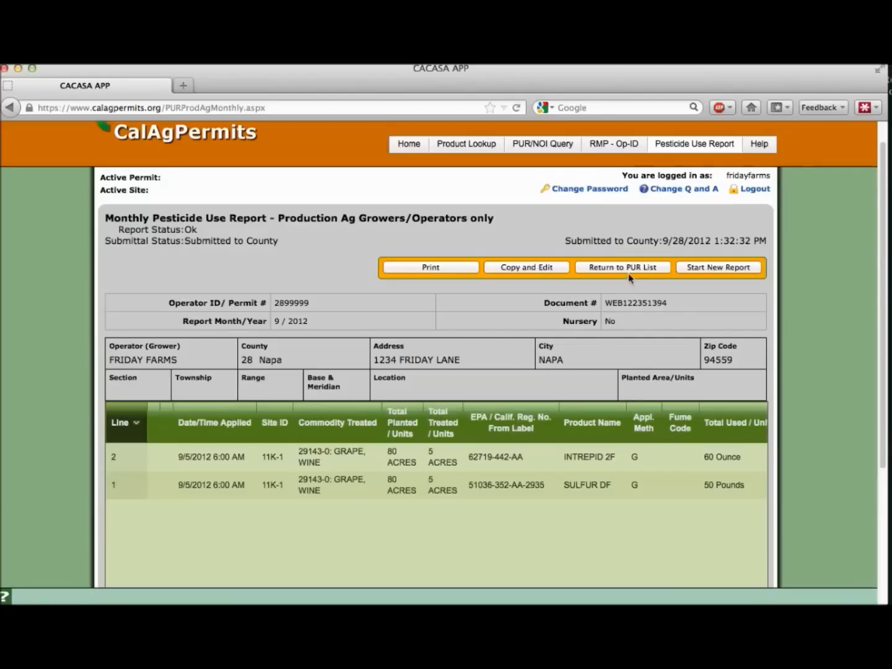
pyautogui.moveTo(635, 288)
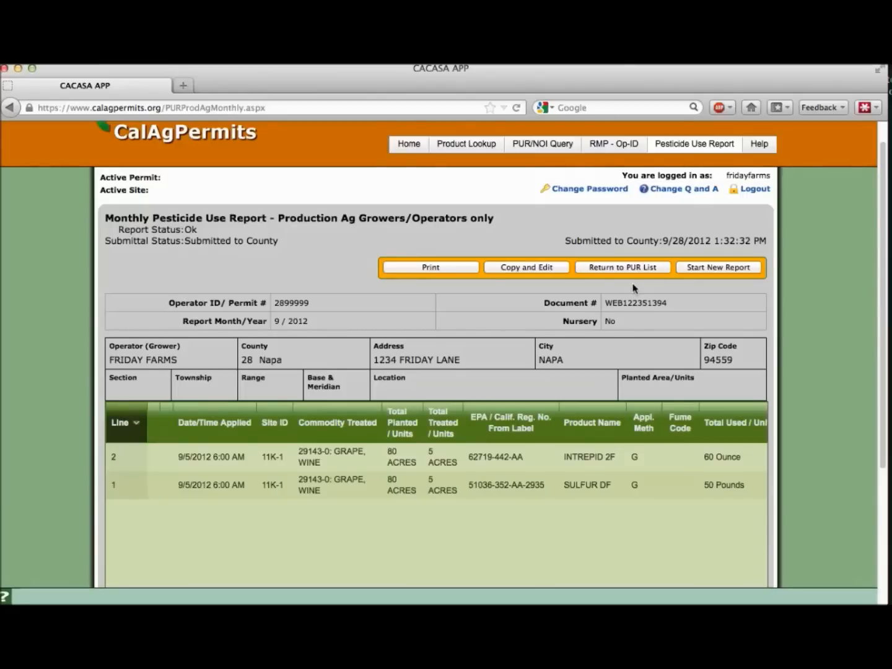
pyautogui.moveTo(719, 277)
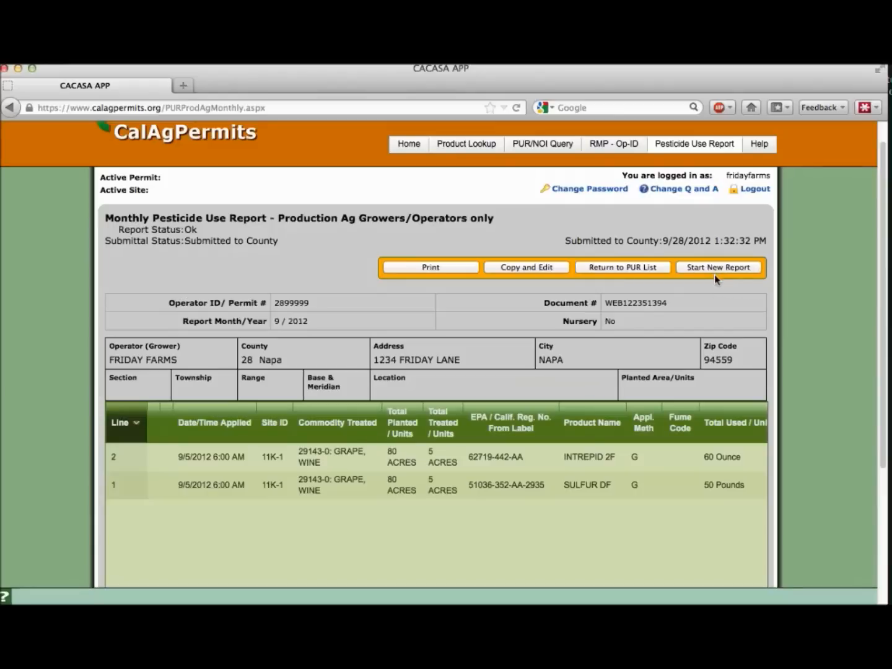
pyautogui.moveTo(721, 285)
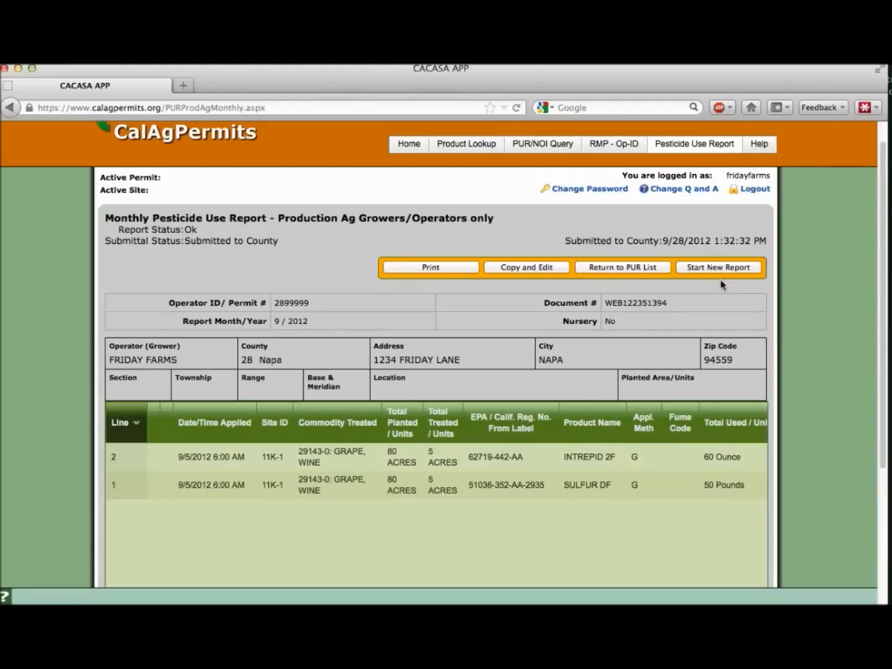
pyautogui.moveTo(614, 143)
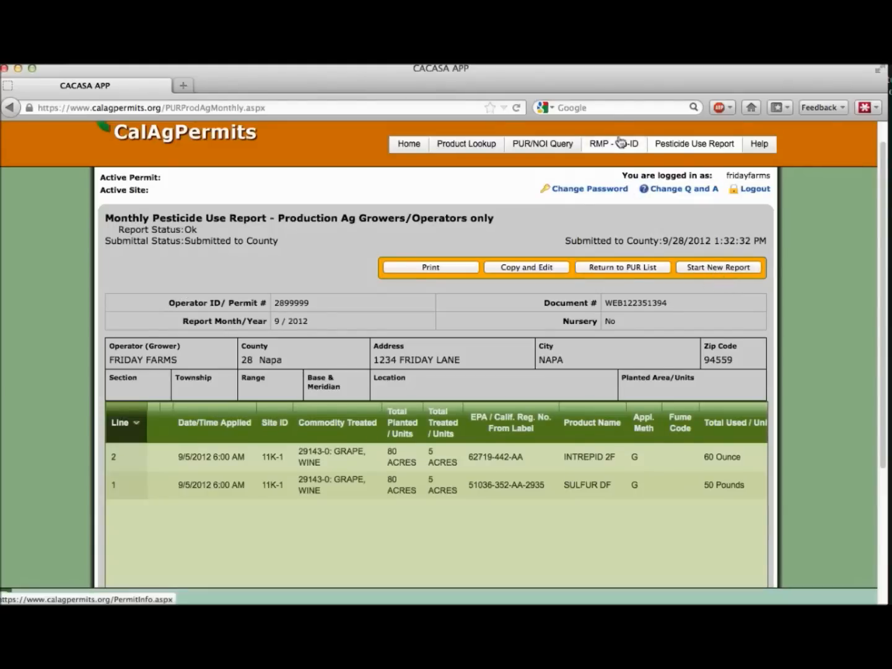